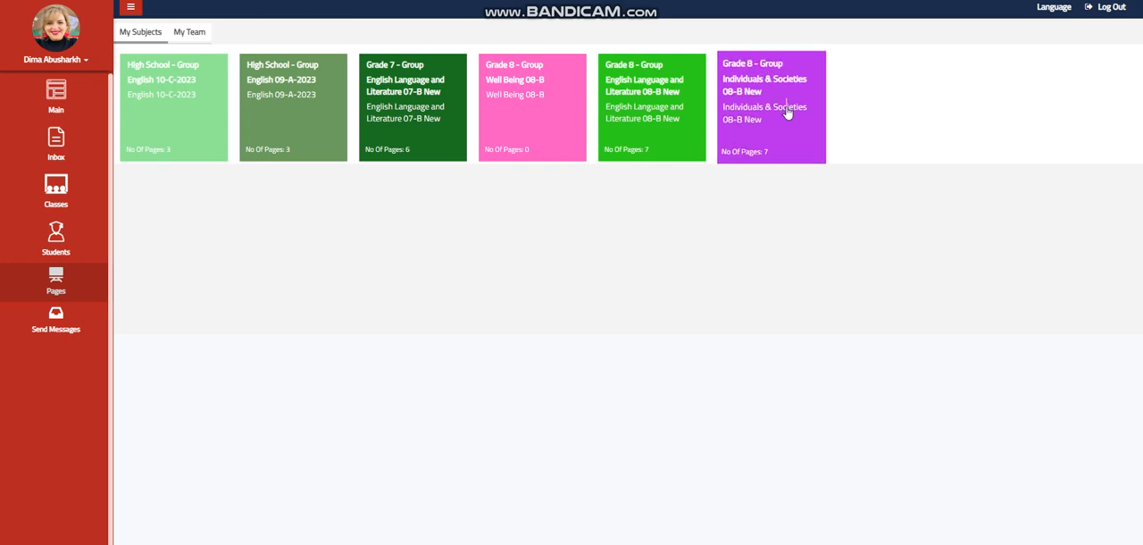
- Open the Individuals & Societies 08-B course and expand Unit 4, Week 4 in the page tree
left_click(786, 107)
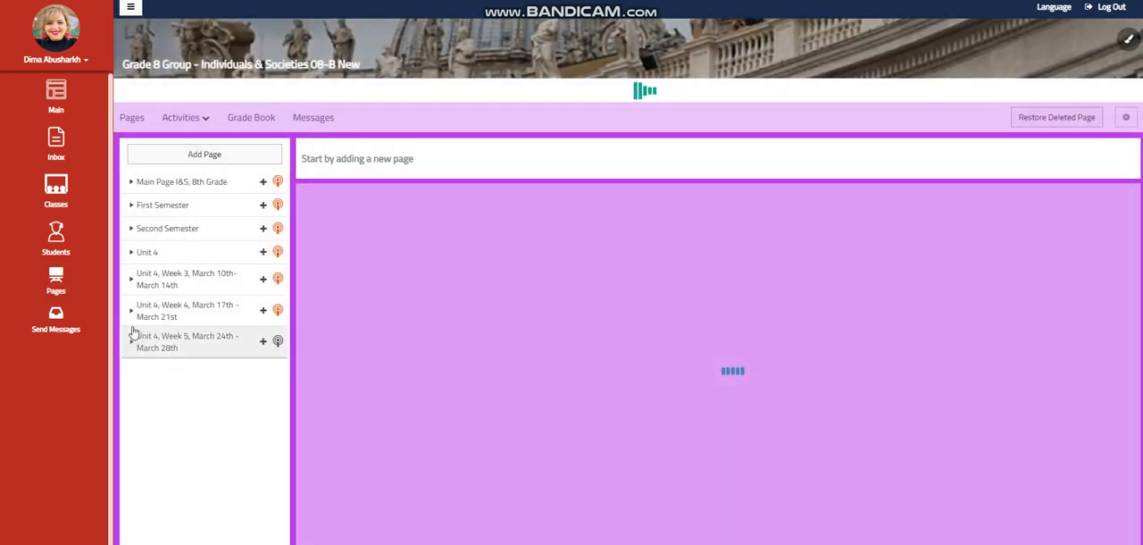
left_click(169, 182)
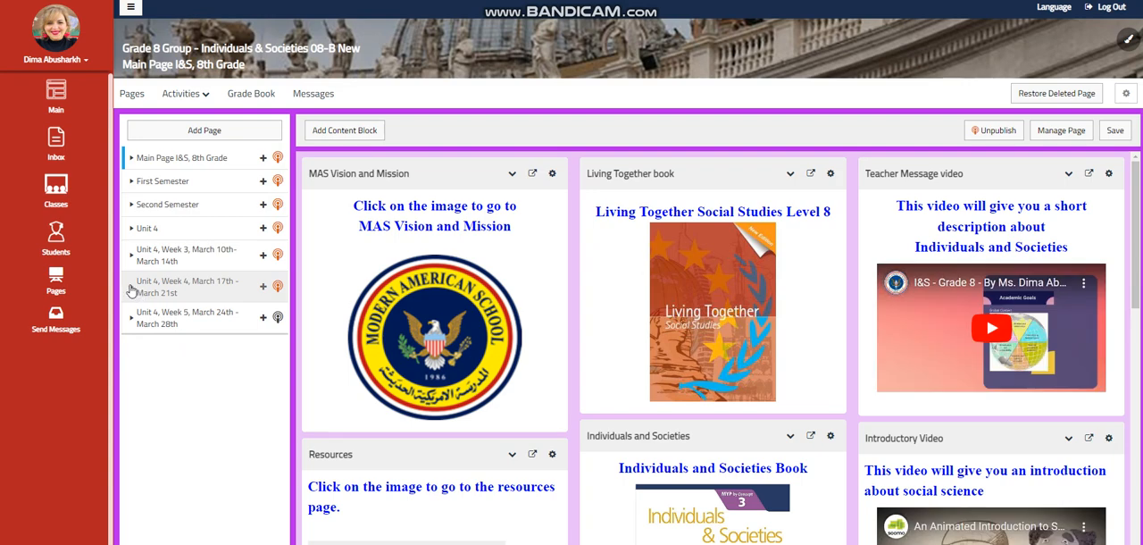
left_click(132, 287)
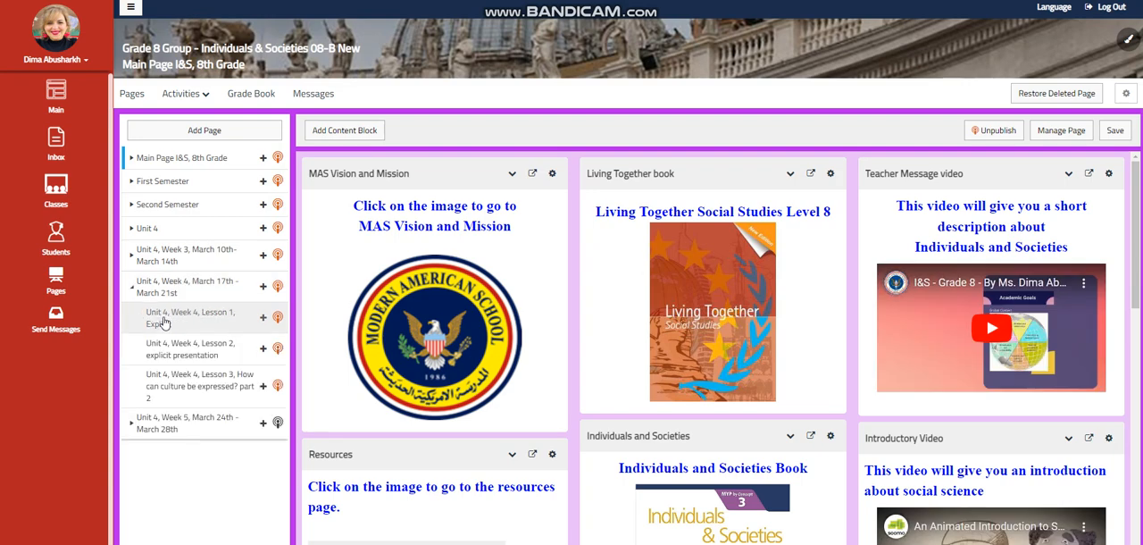
- Open 'Unit 4, Week 4, Lesson 1, Explicit' and review it down to the storyboard tutorial video
left_click(188, 319)
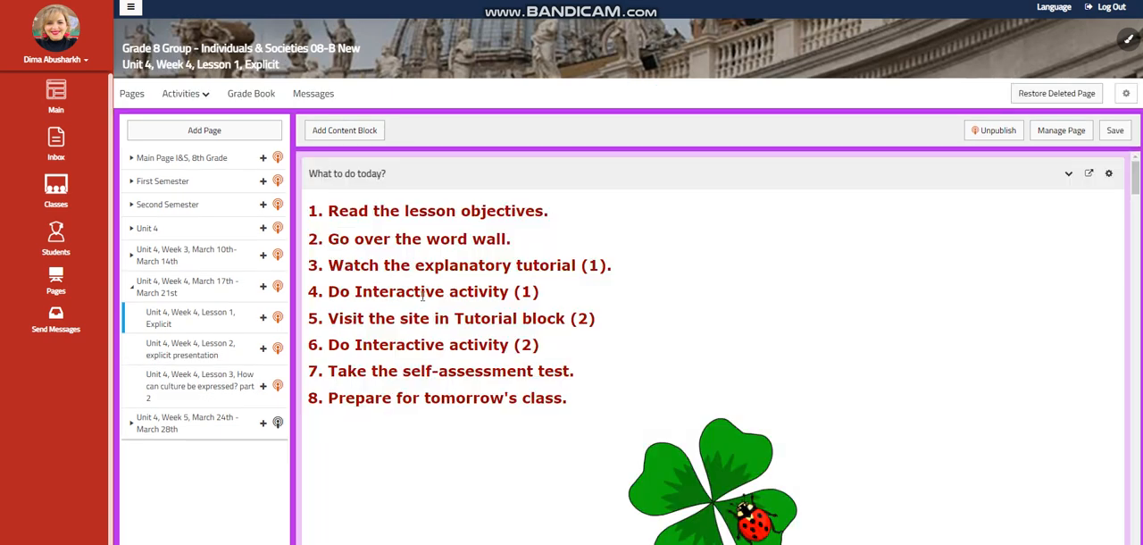
scroll("down", 3)
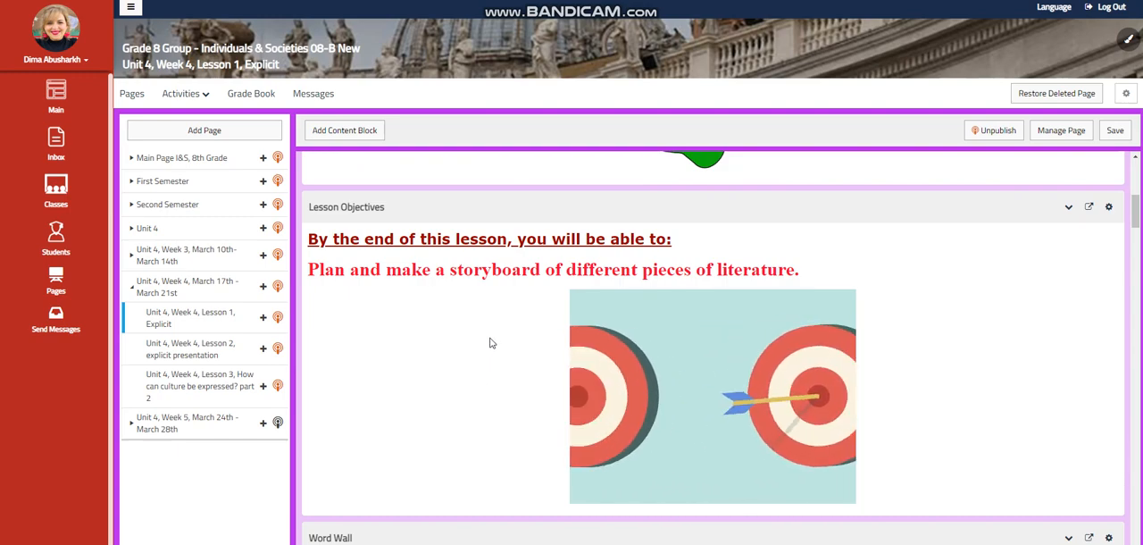
scroll("down", 3)
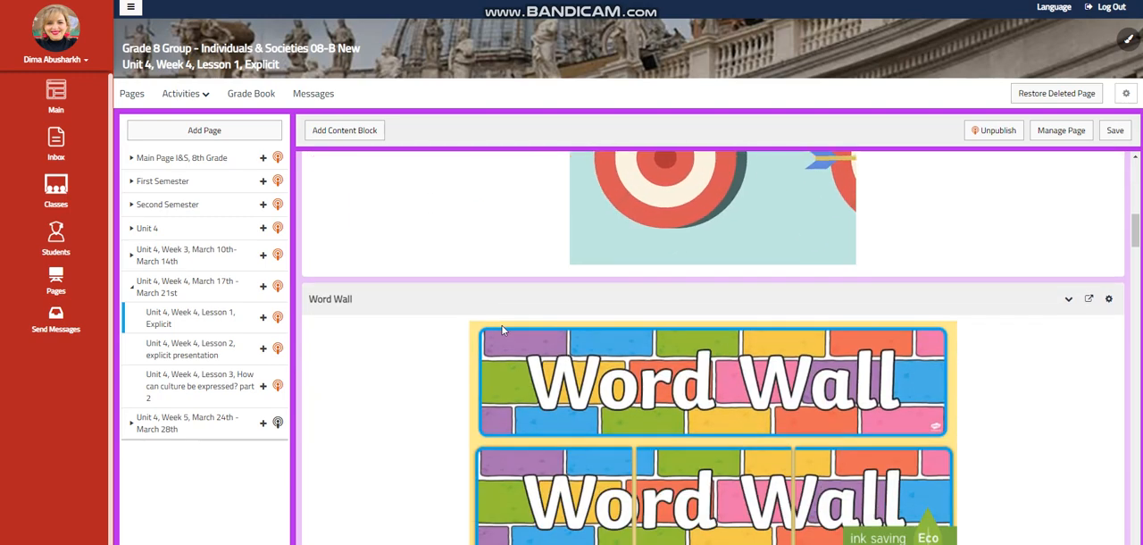
scroll("down", 3)
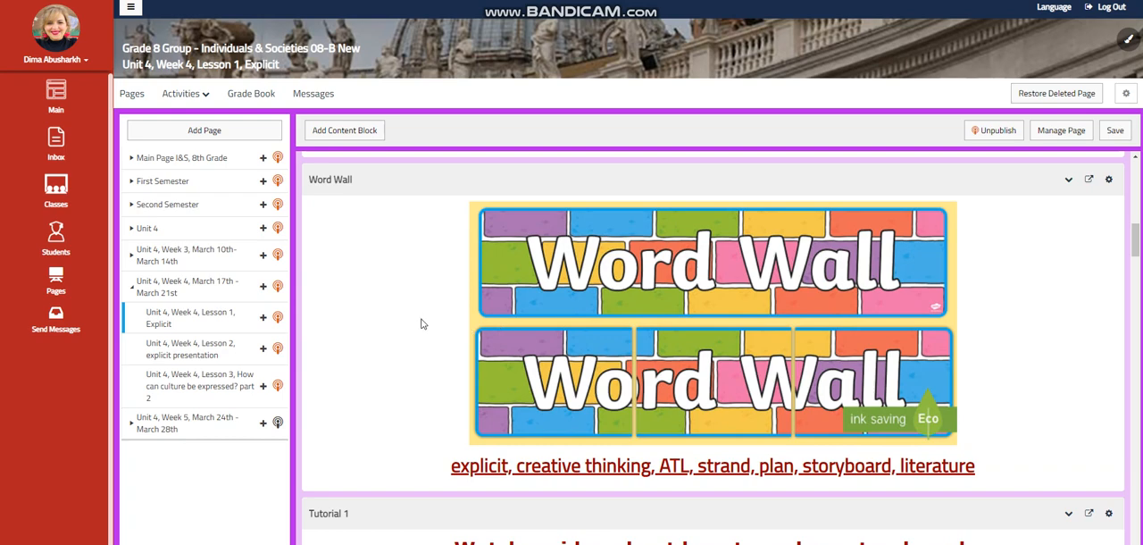
mouse_move(710, 339)
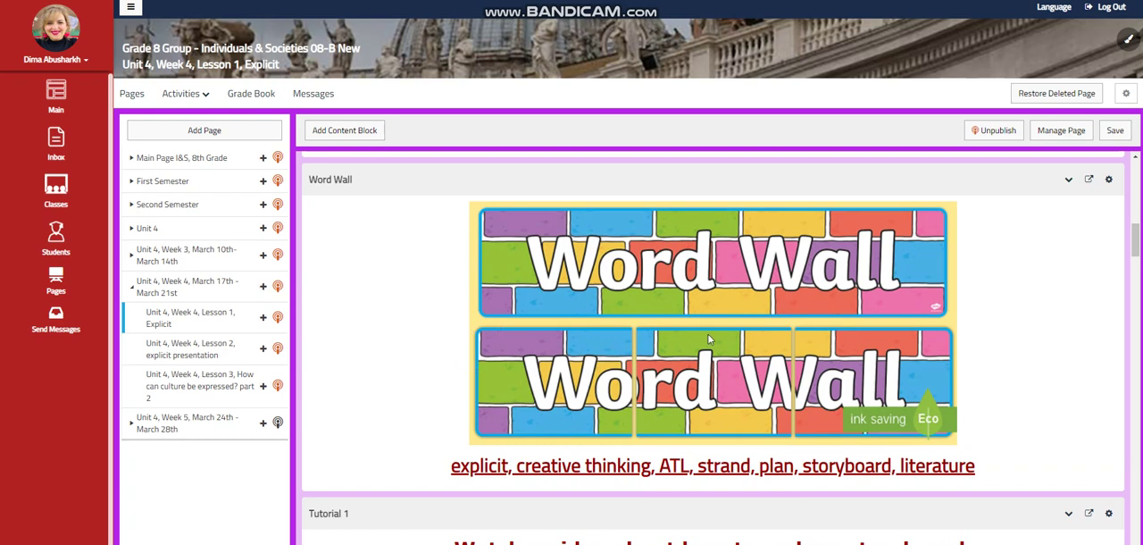
scroll("down", 3)
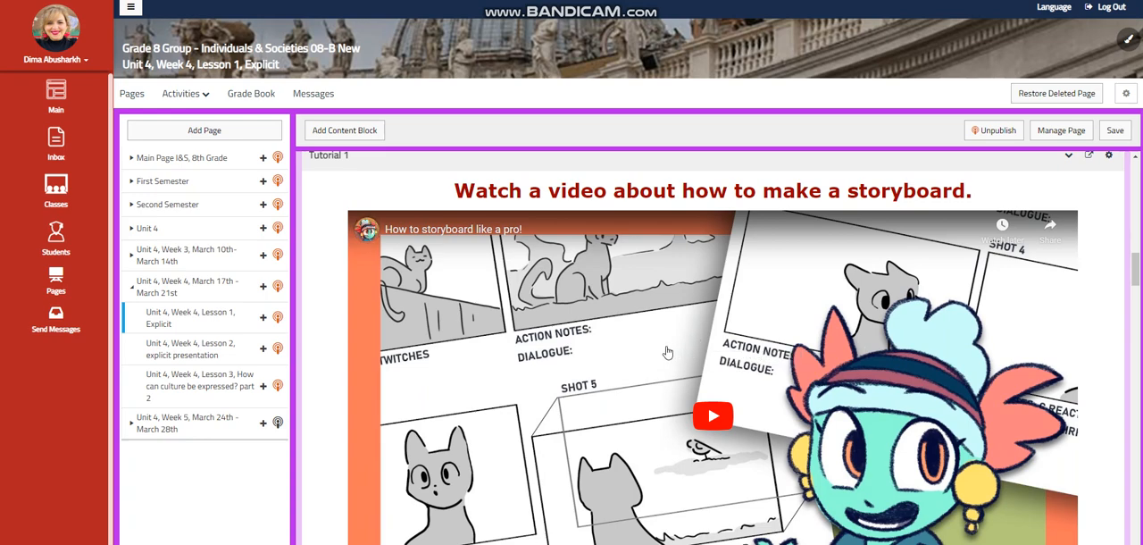
scroll("down", 3)
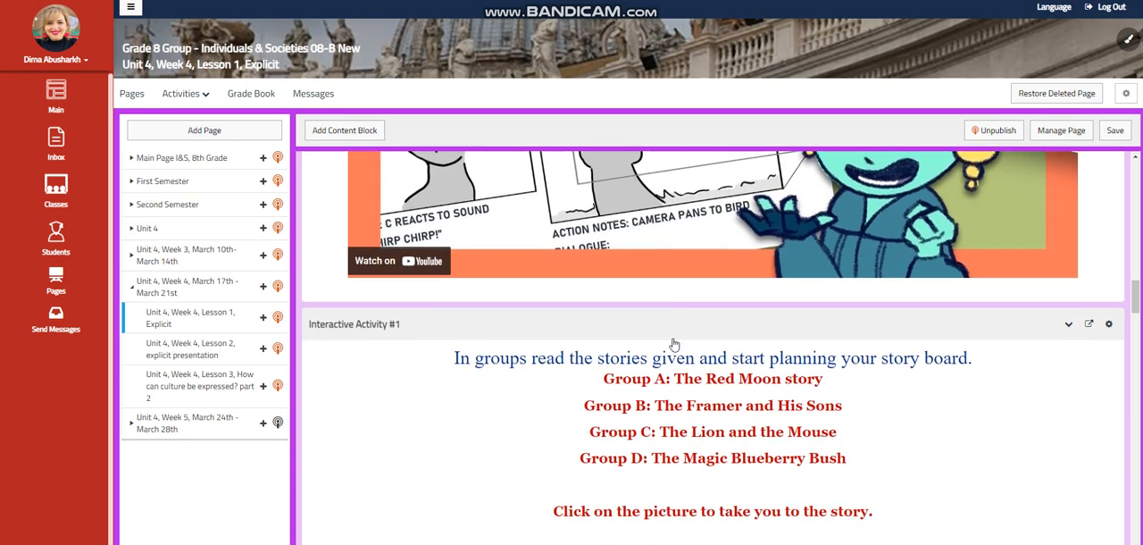
scroll("down", 3)
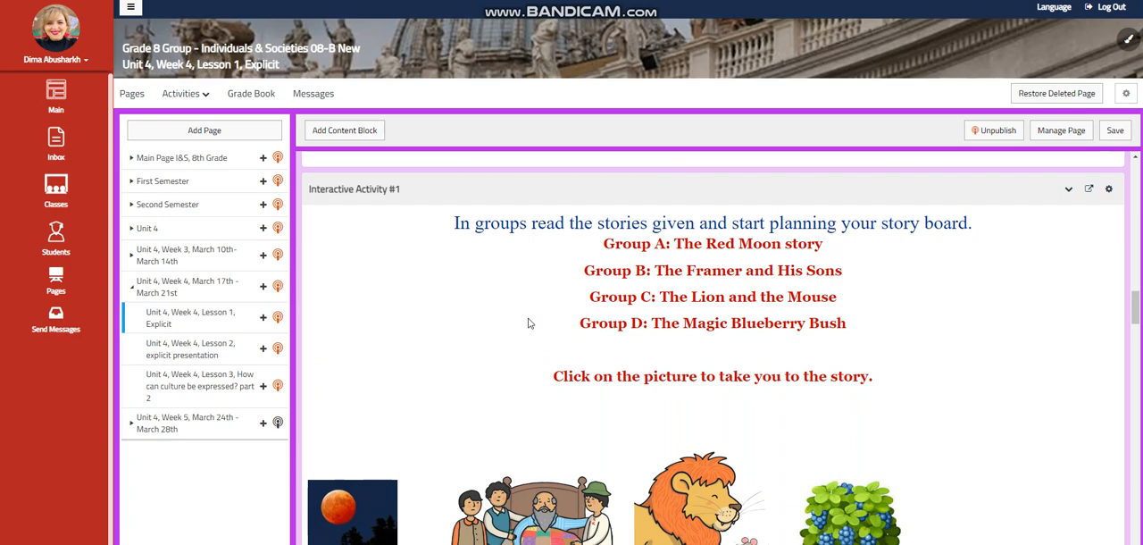
mouse_move(545, 310)
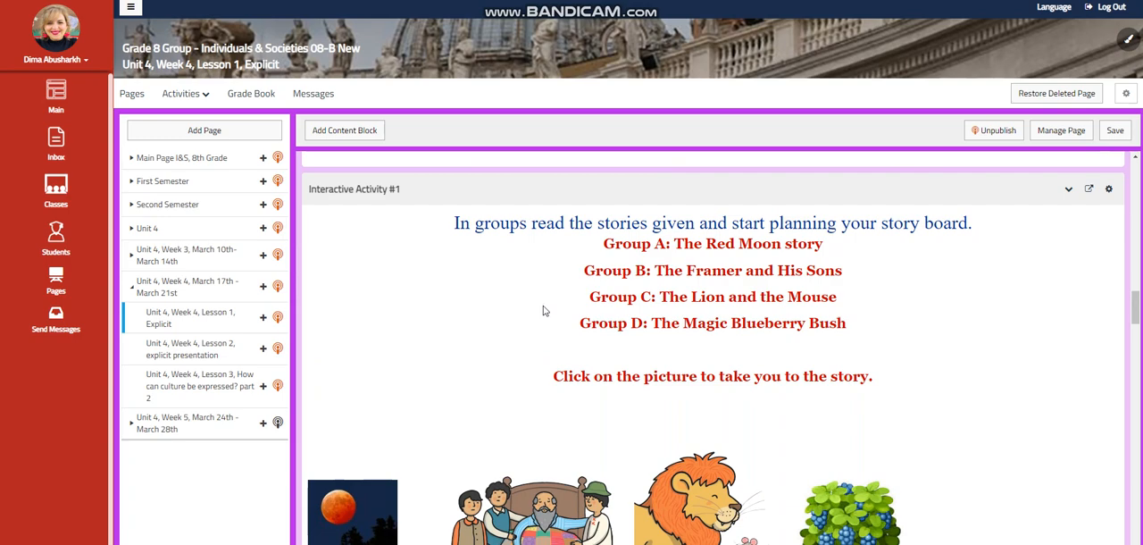
mouse_move(649, 261)
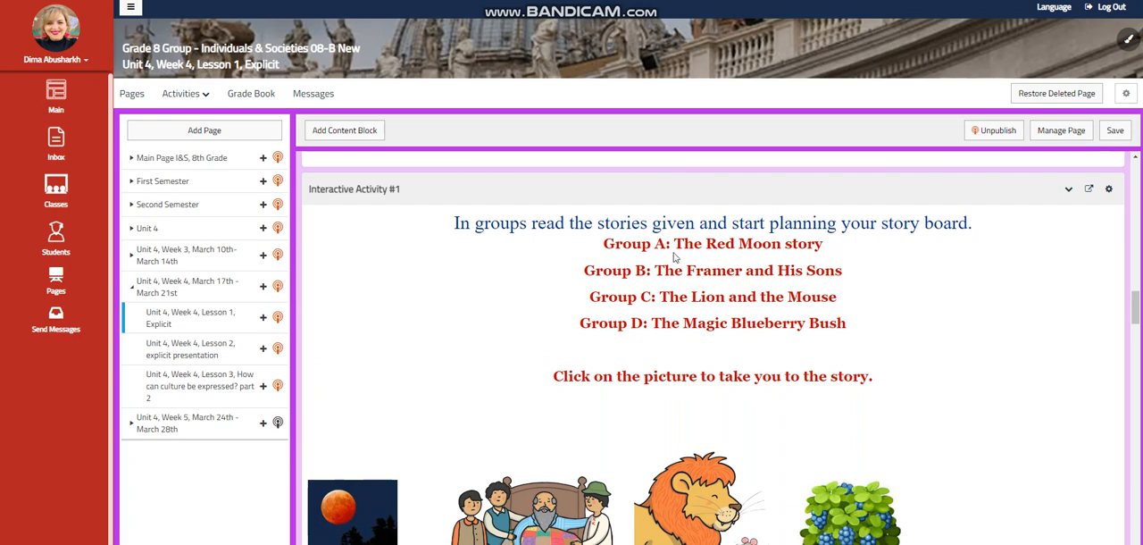
mouse_move(659, 286)
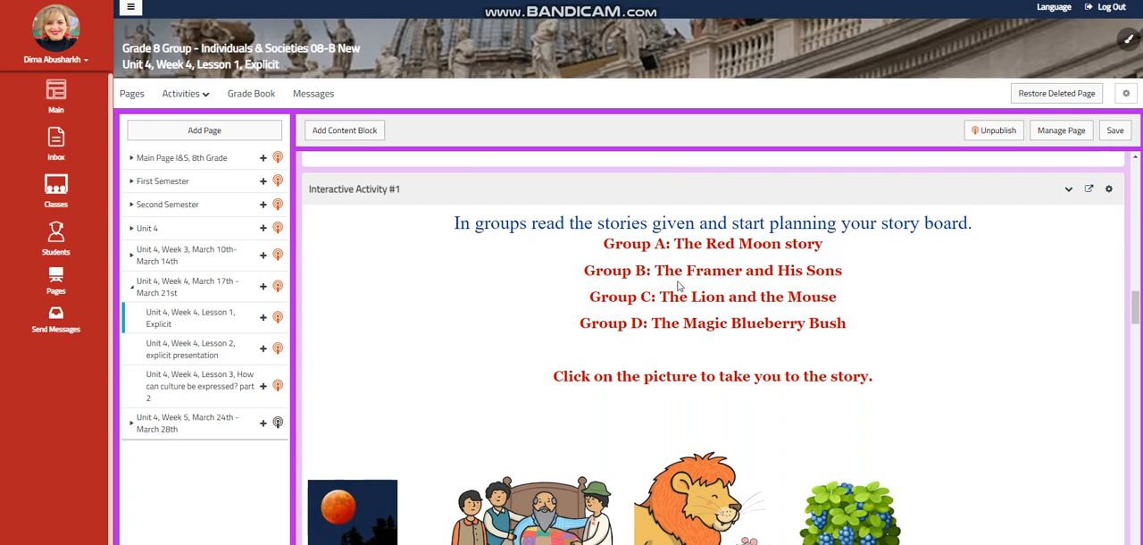
mouse_move(552, 210)
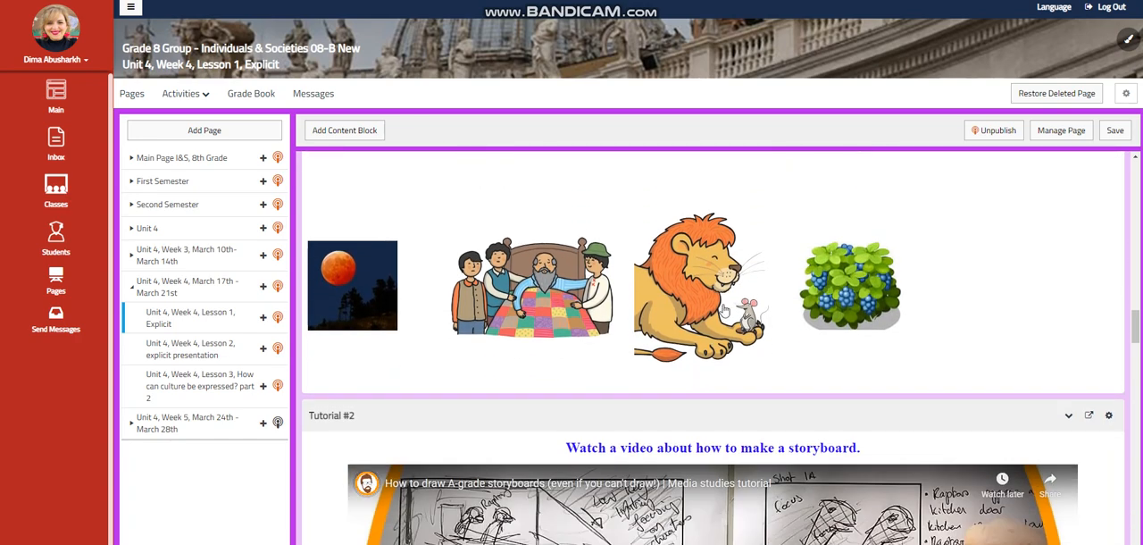
scroll("down", 3)
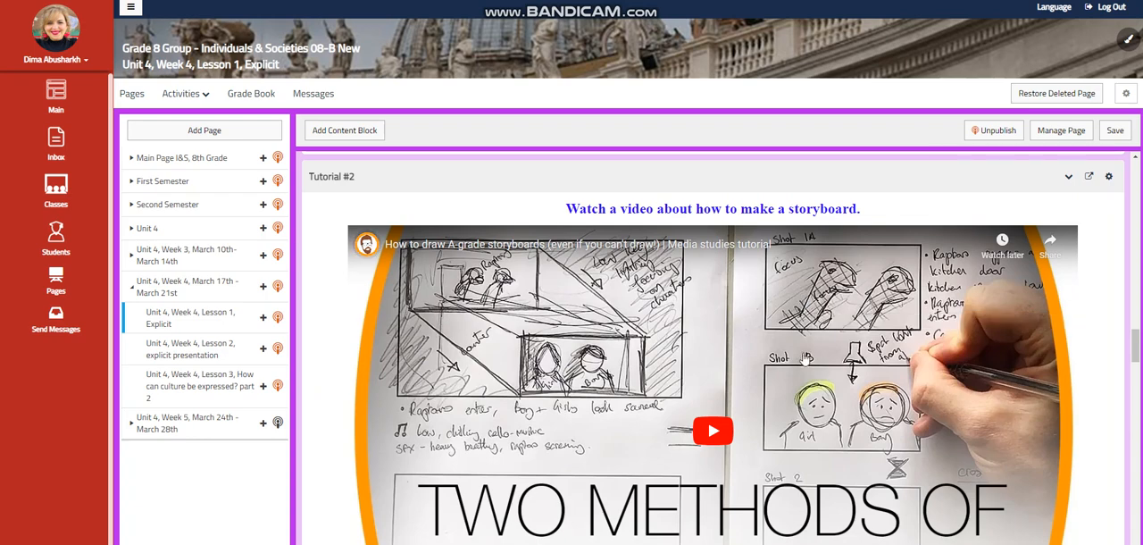
scroll("down", 3)
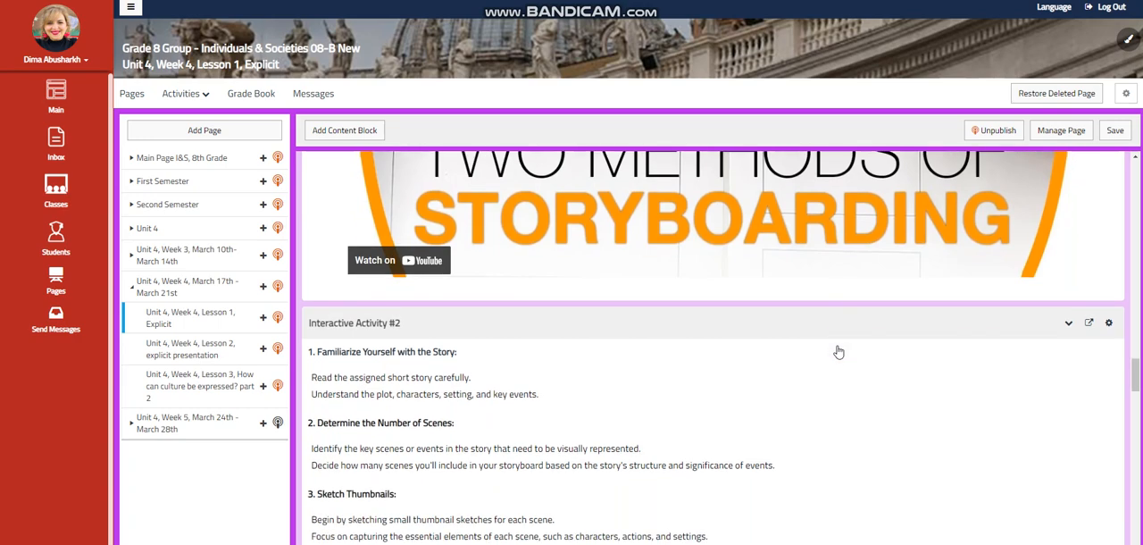
scroll("down", 3)
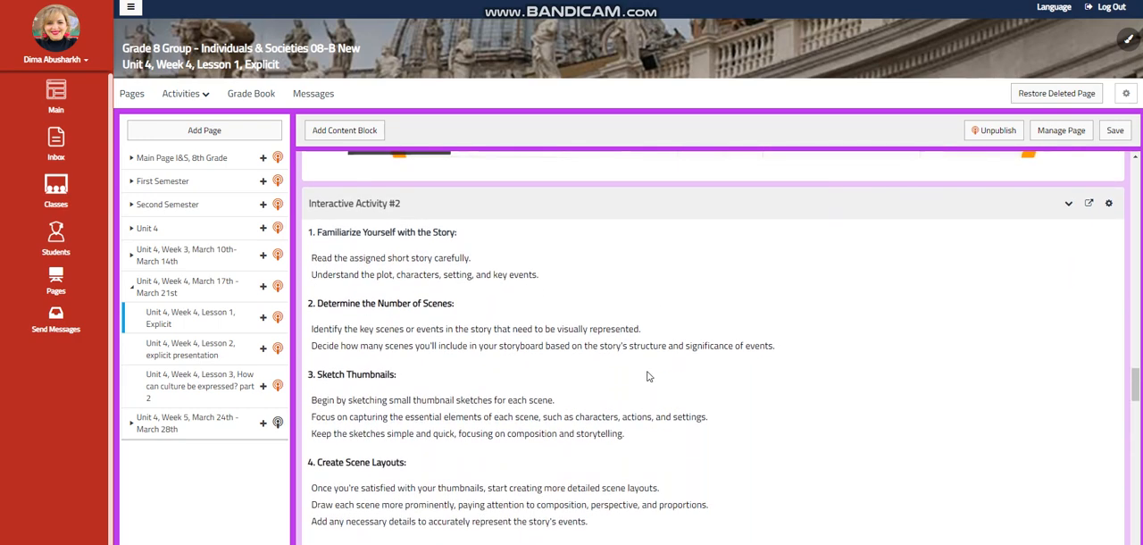
mouse_move(670, 317)
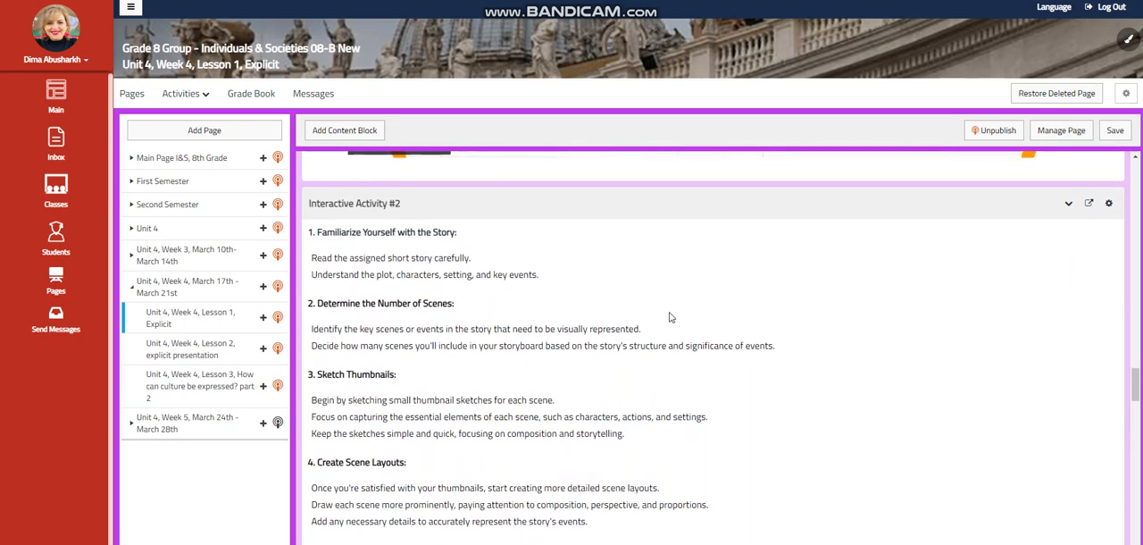
scroll("down", 3)
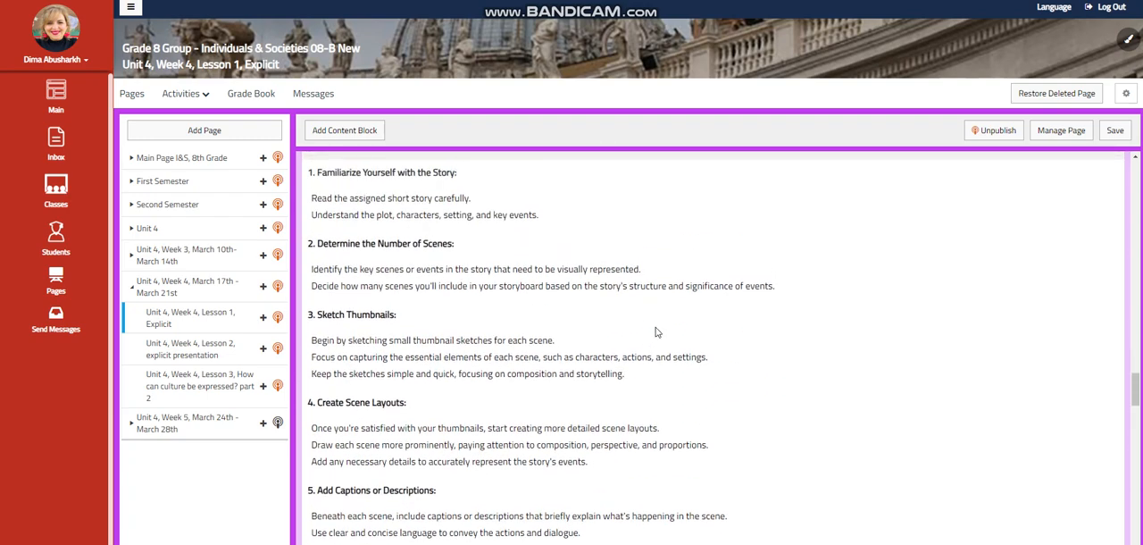
scroll("down", 3)
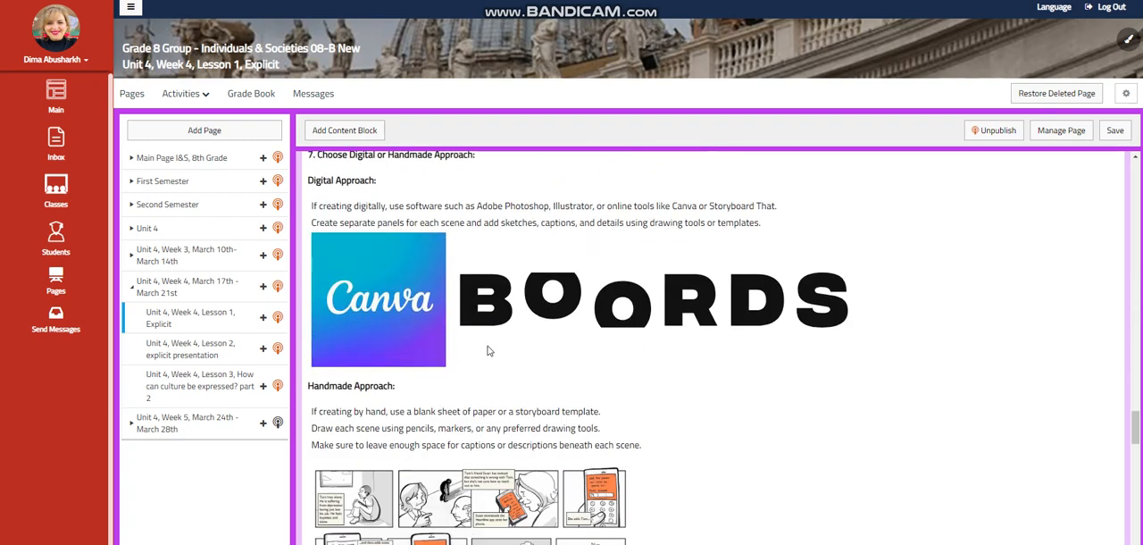
scroll("down", 3)
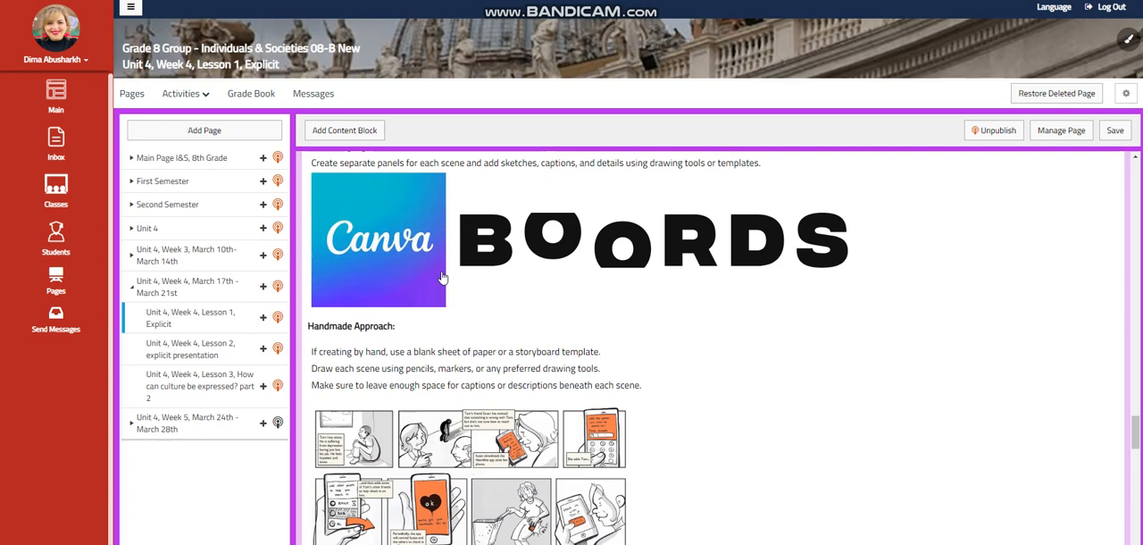
scroll("down", 3)
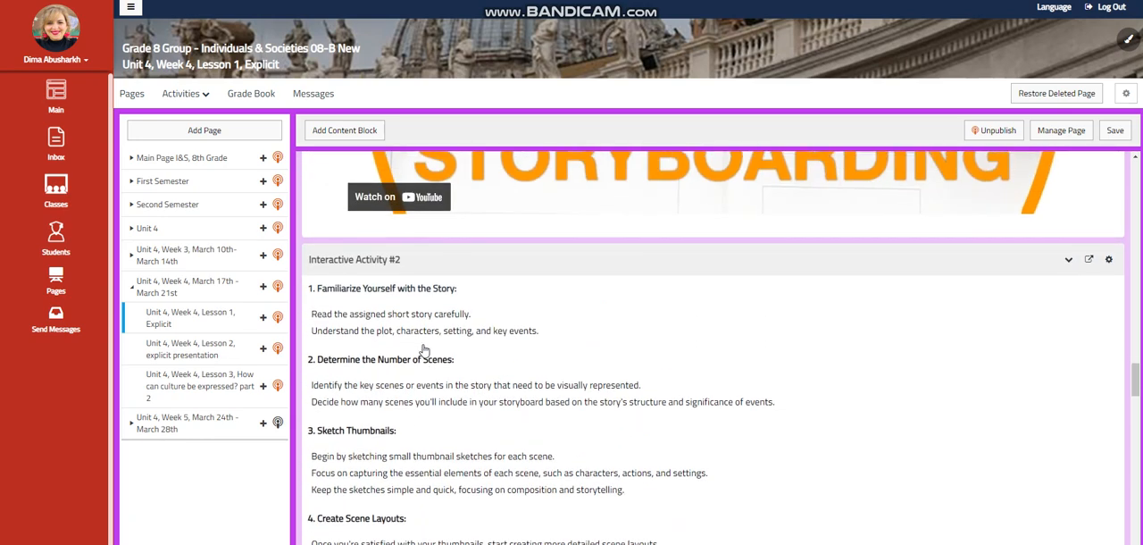
scroll("down", 3)
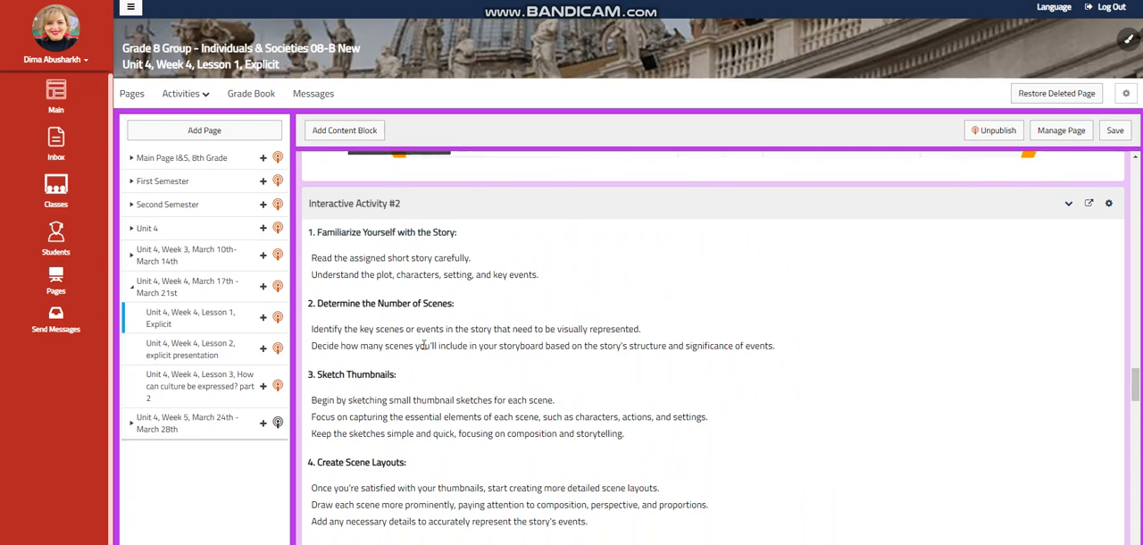
mouse_move(518, 320)
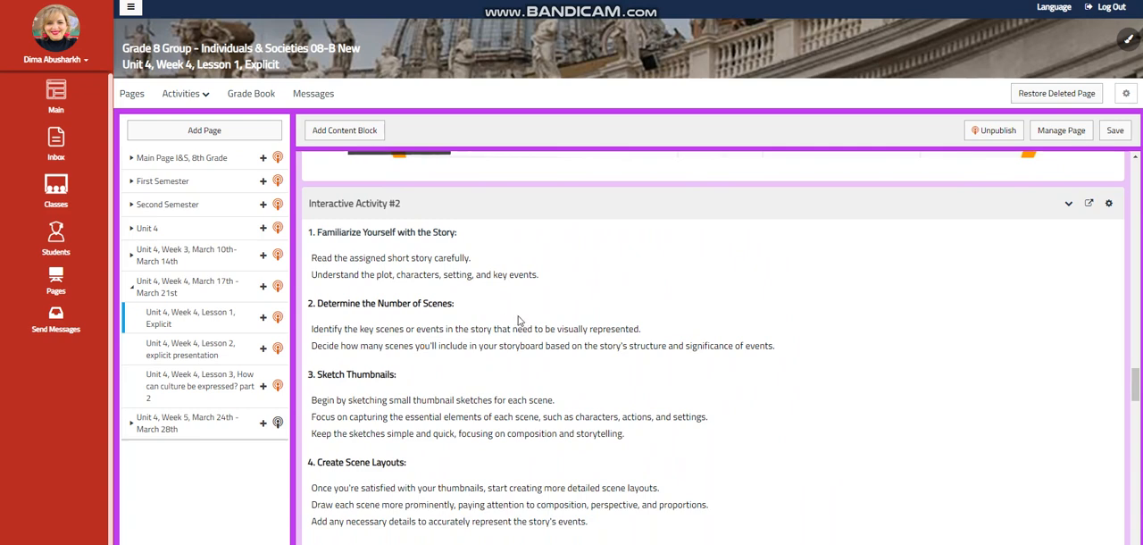
scroll("down", 3)
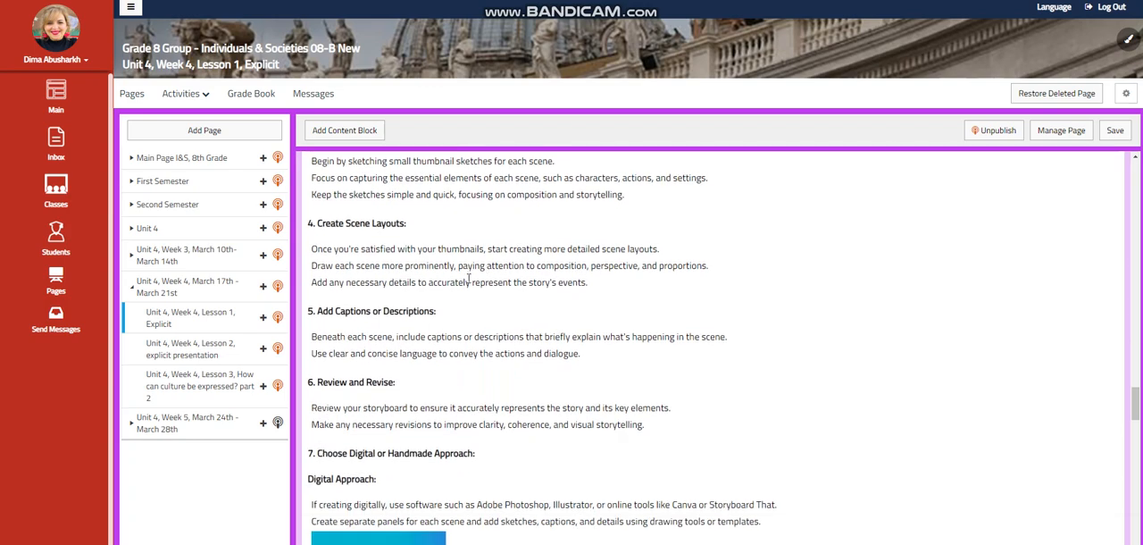
scroll("down", 3)
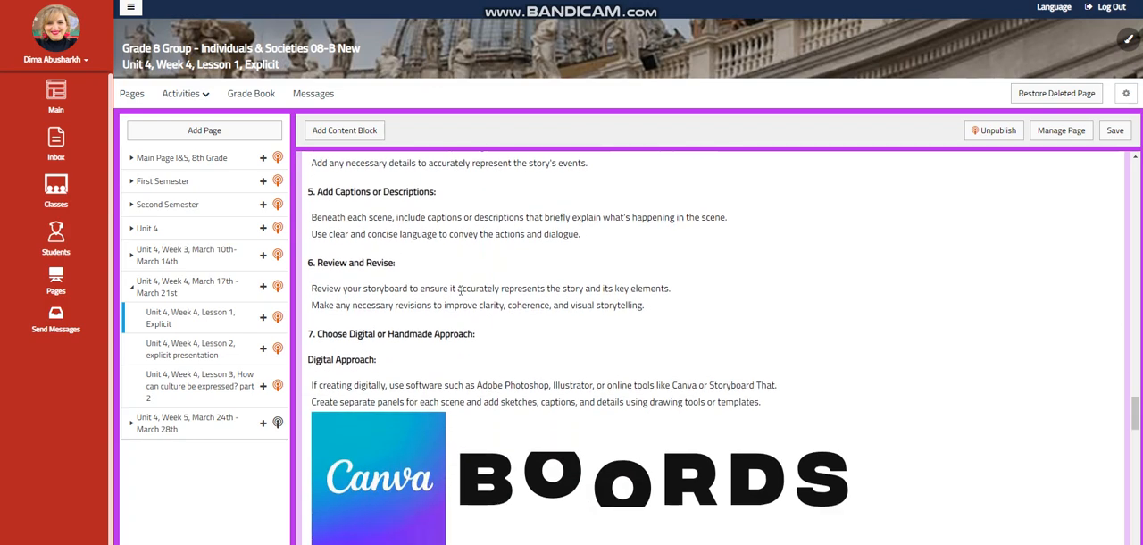
scroll("down", 3)
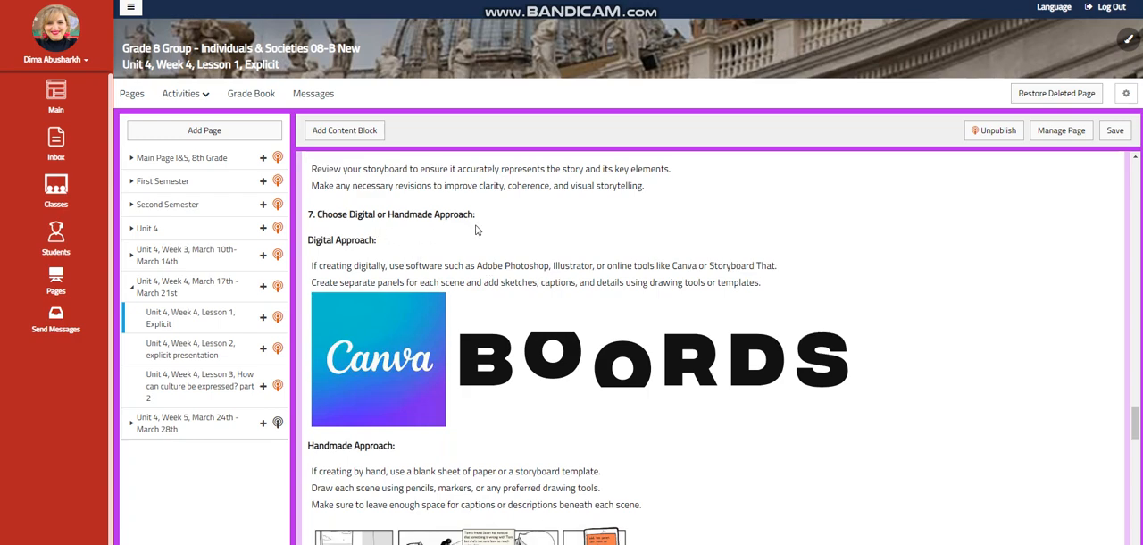
scroll("down", 3)
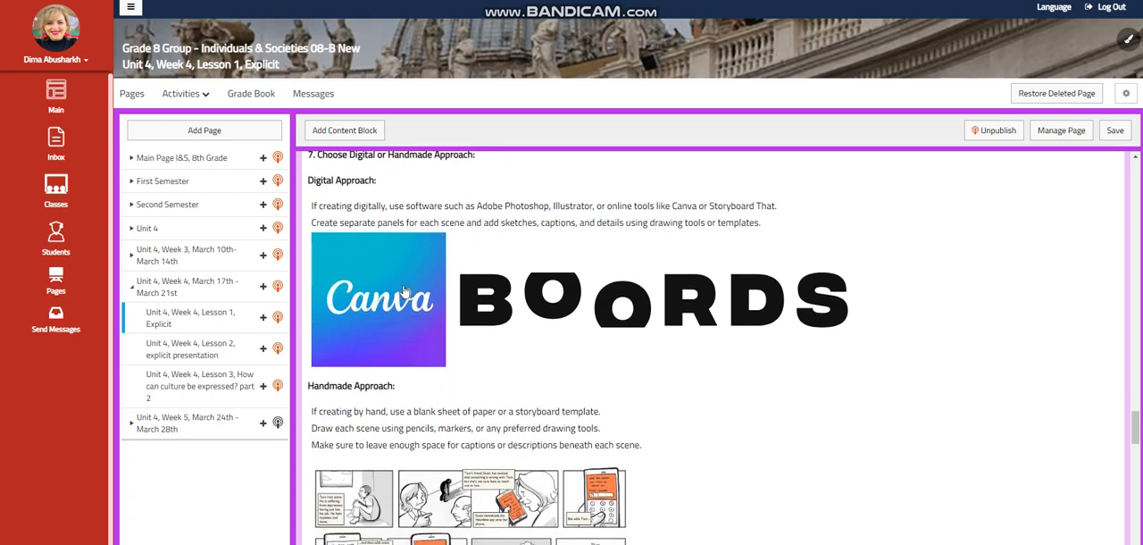
scroll("down", 3)
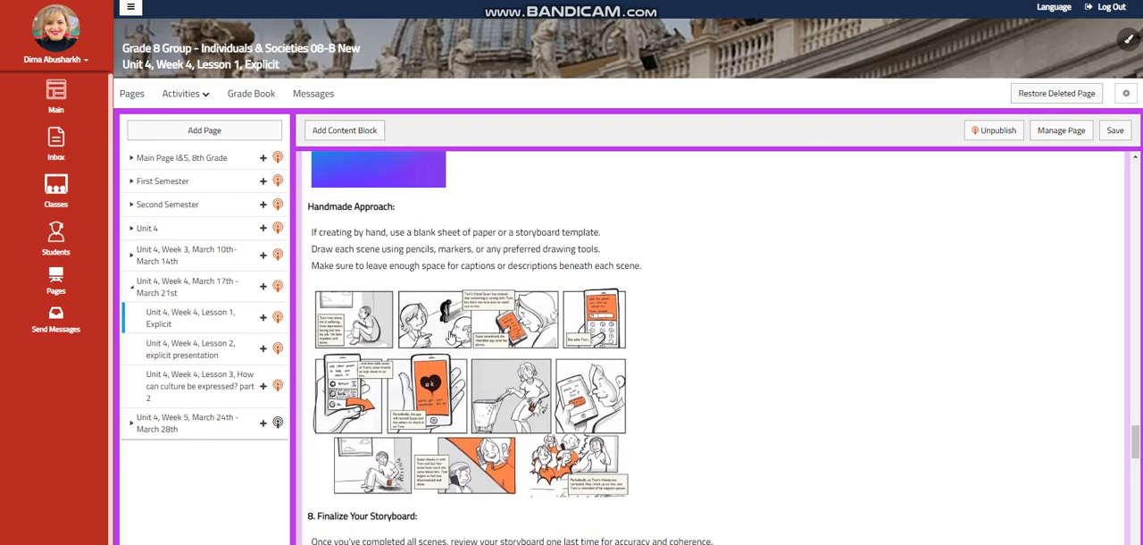
scroll("down", 3)
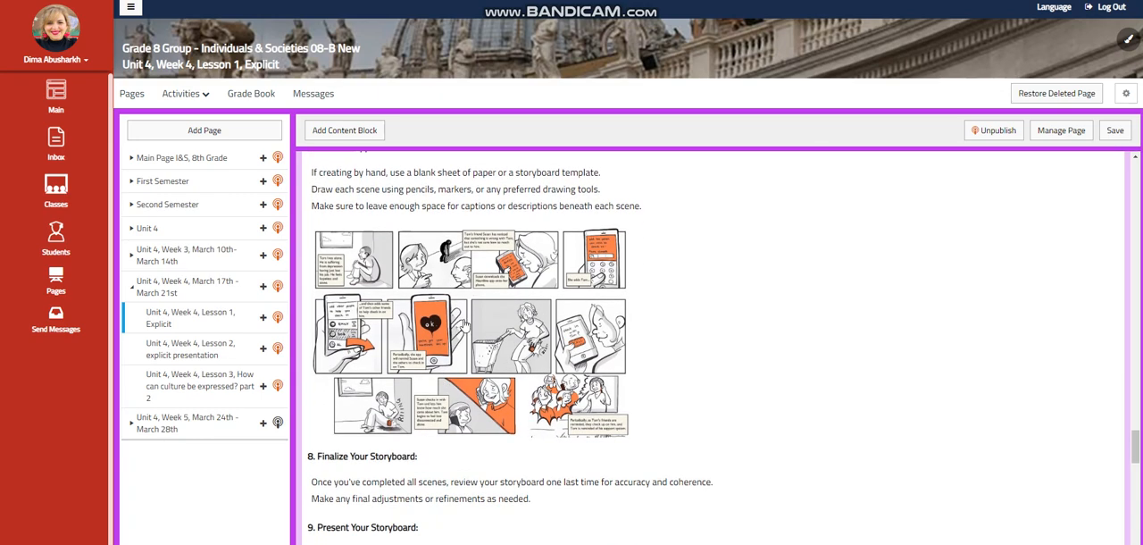
scroll("down", 3)
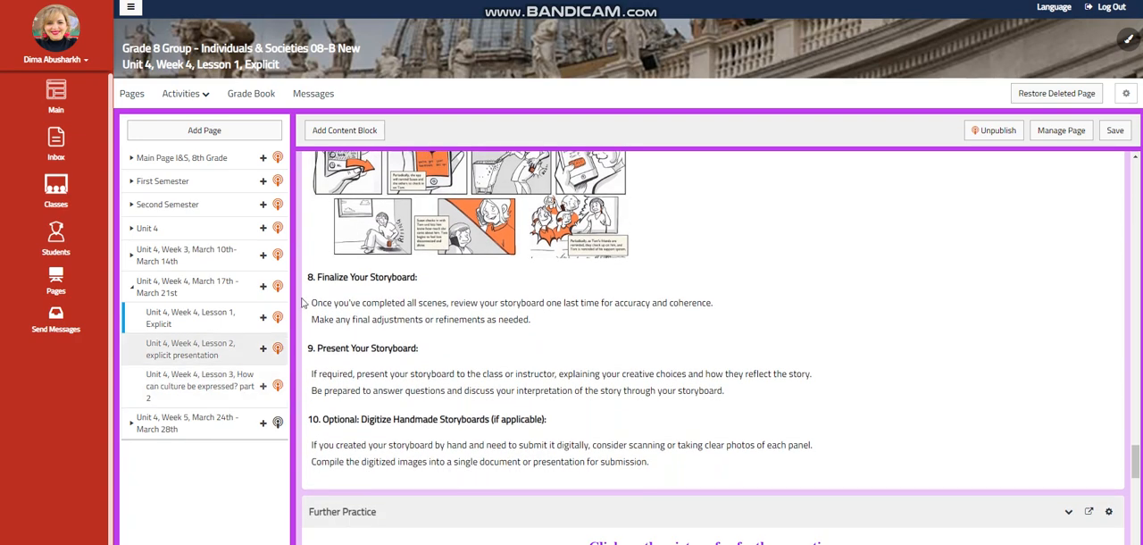
- Scroll past Further Practice and Challenging Question to Self Assessment and What to do tomorrow
scroll("down", 3)
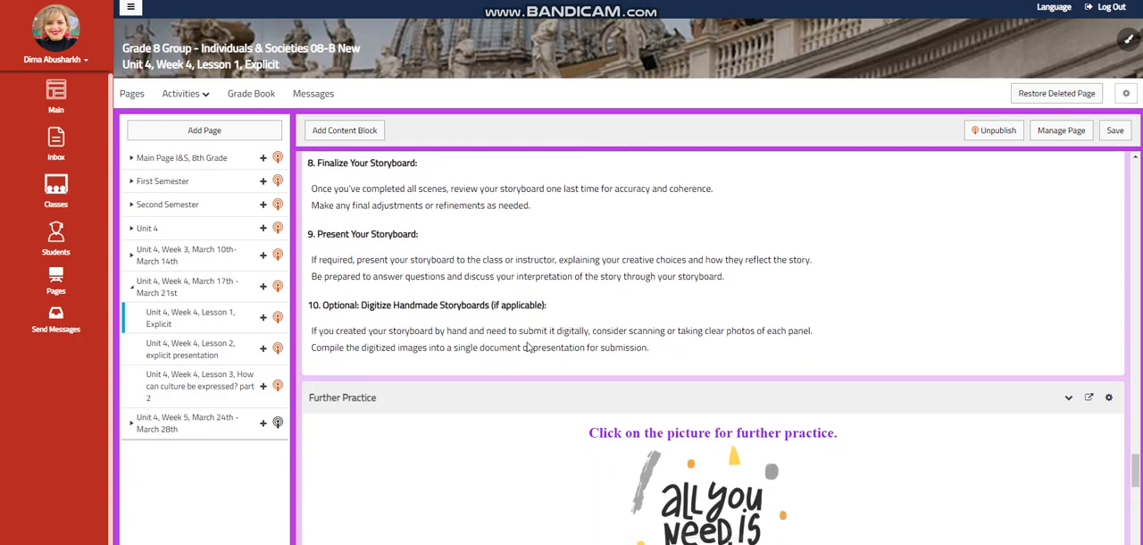
scroll("down", 3)
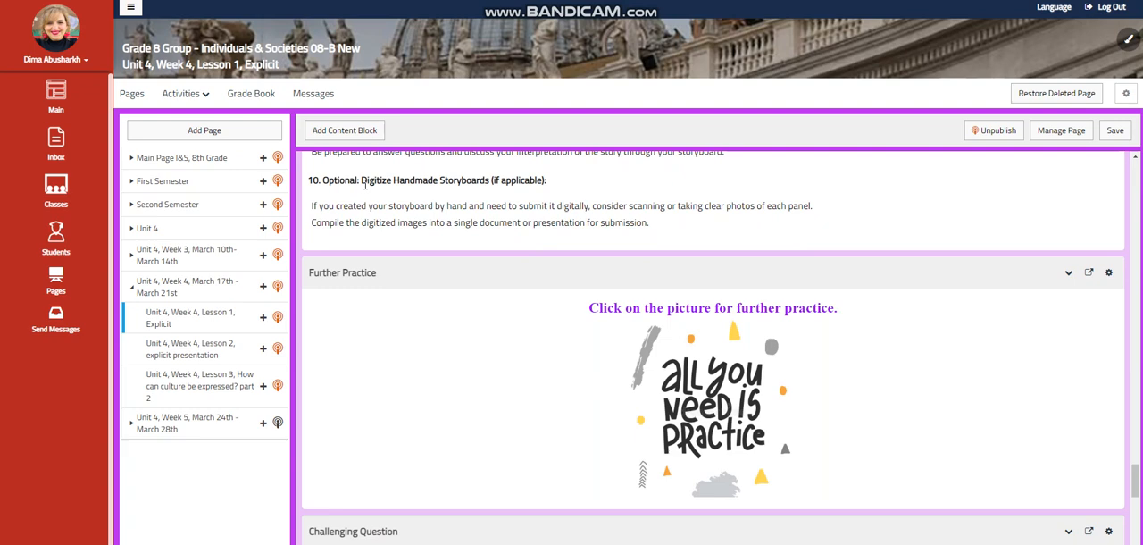
mouse_move(381, 201)
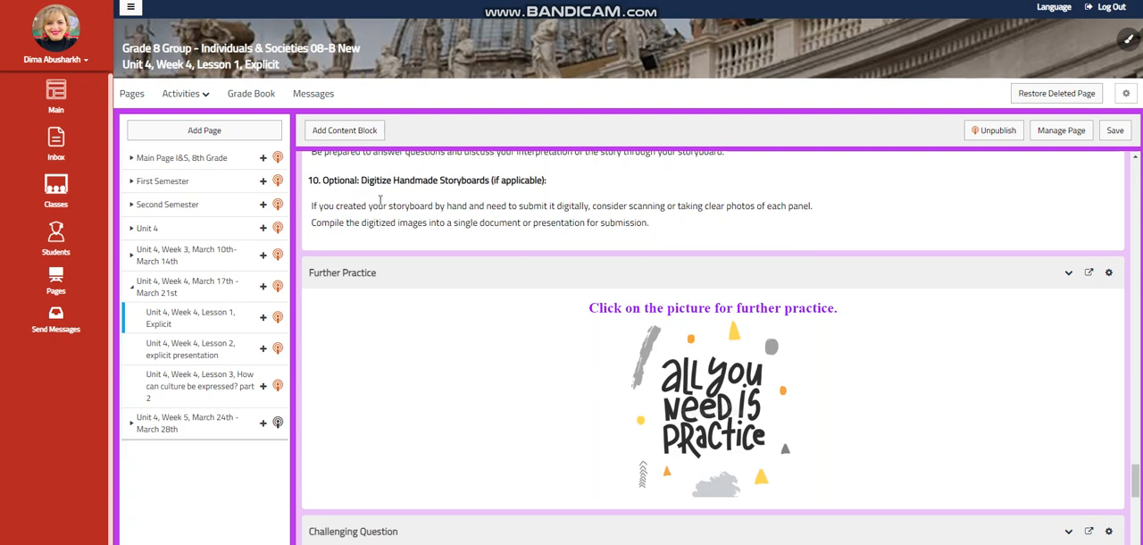
mouse_move(527, 205)
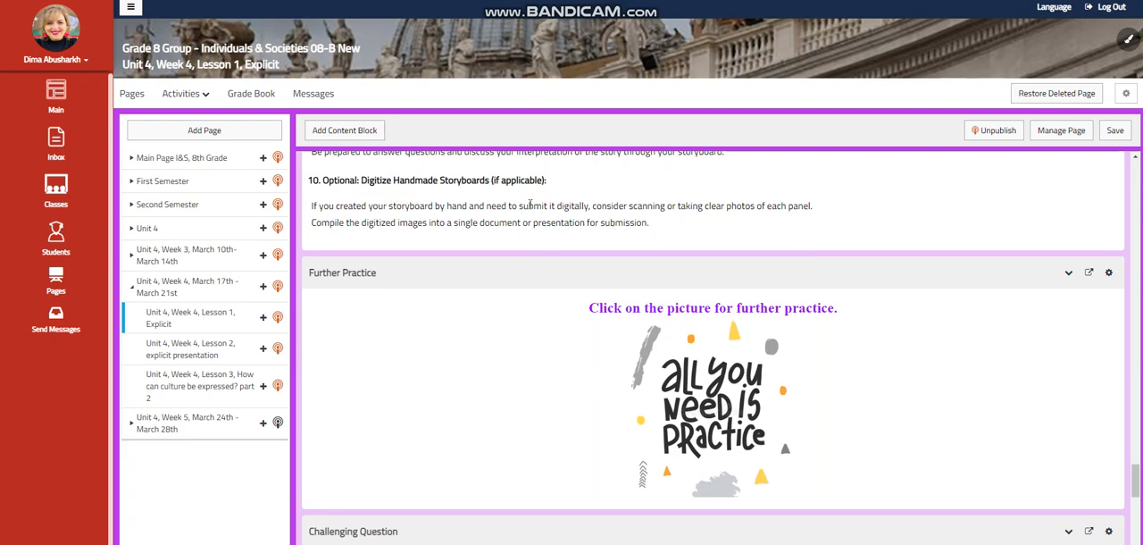
scroll("down", 3)
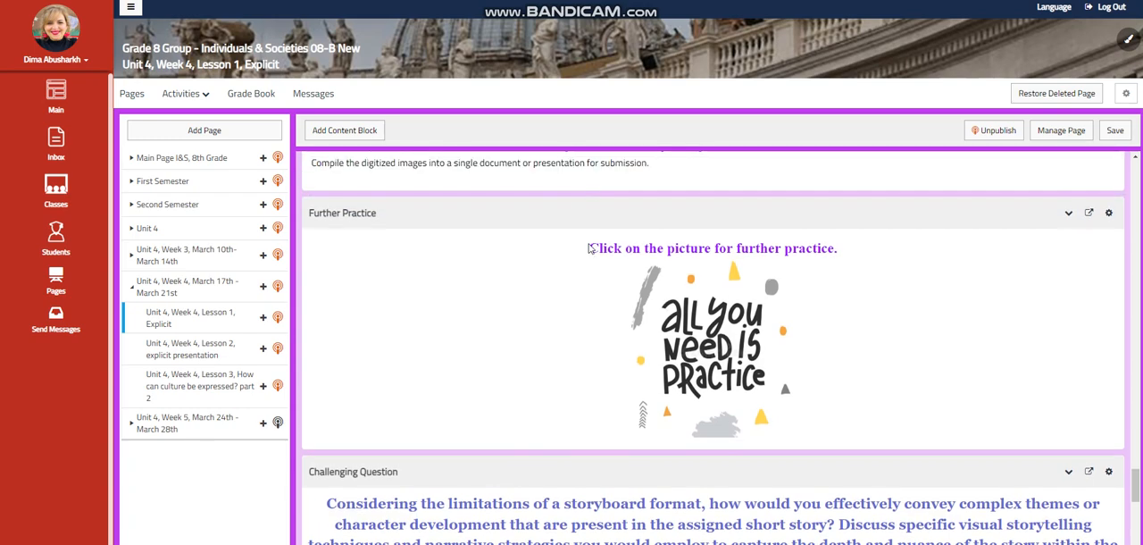
scroll("down", 3)
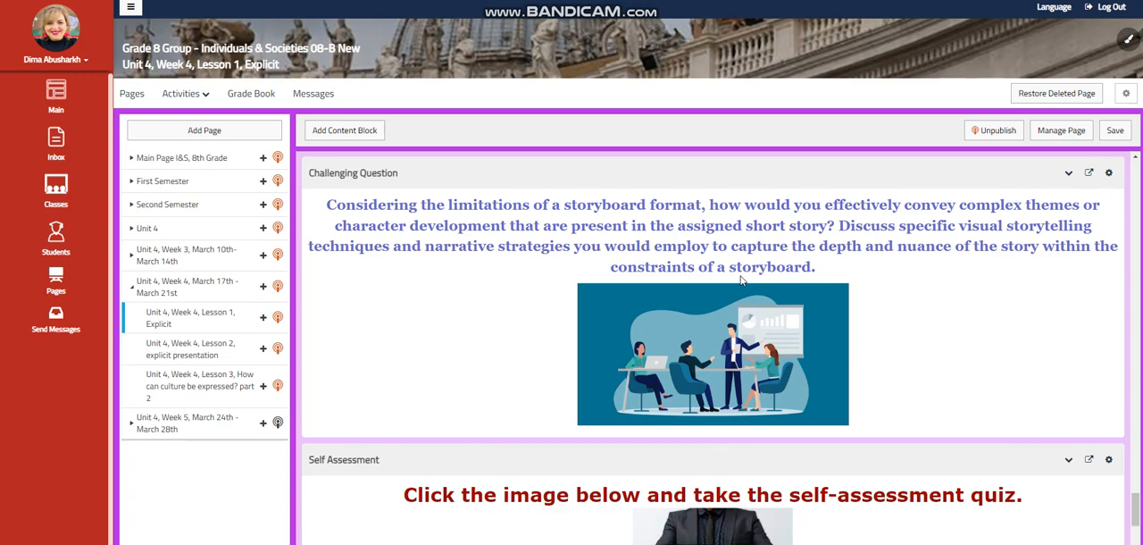
mouse_move(897, 303)
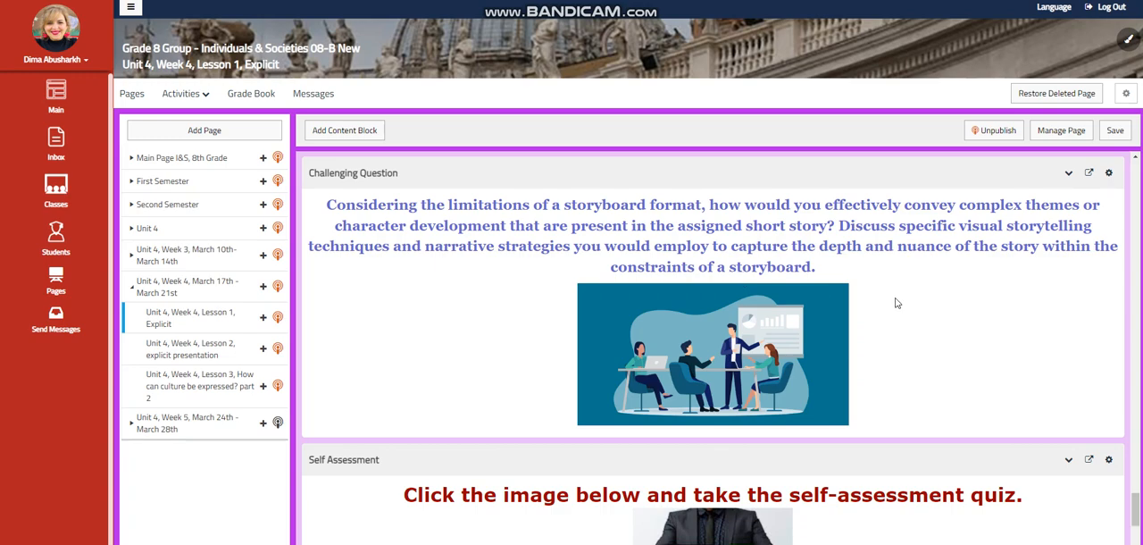
mouse_move(928, 318)
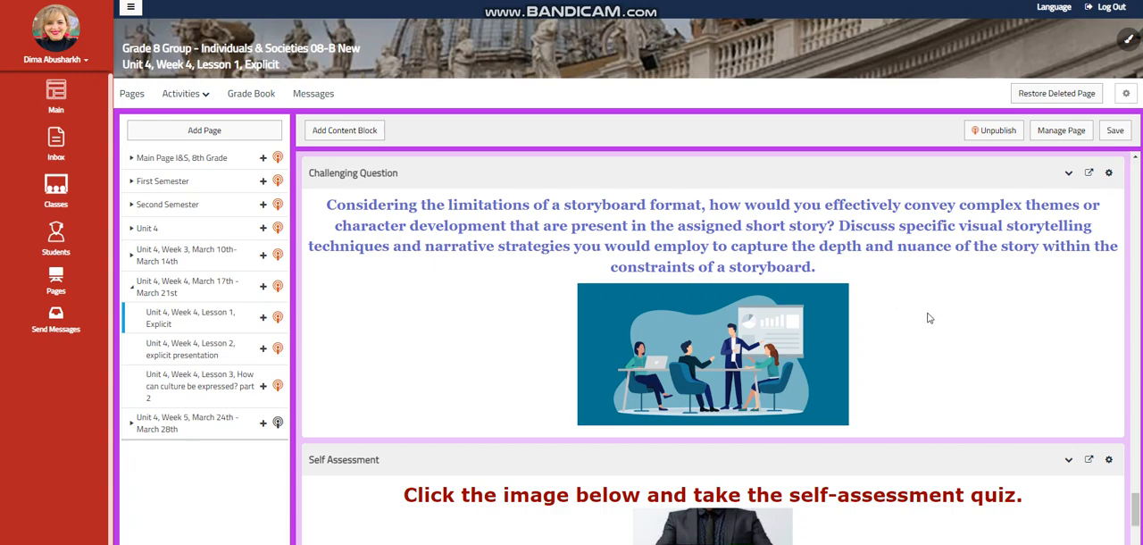
scroll("down", 3)
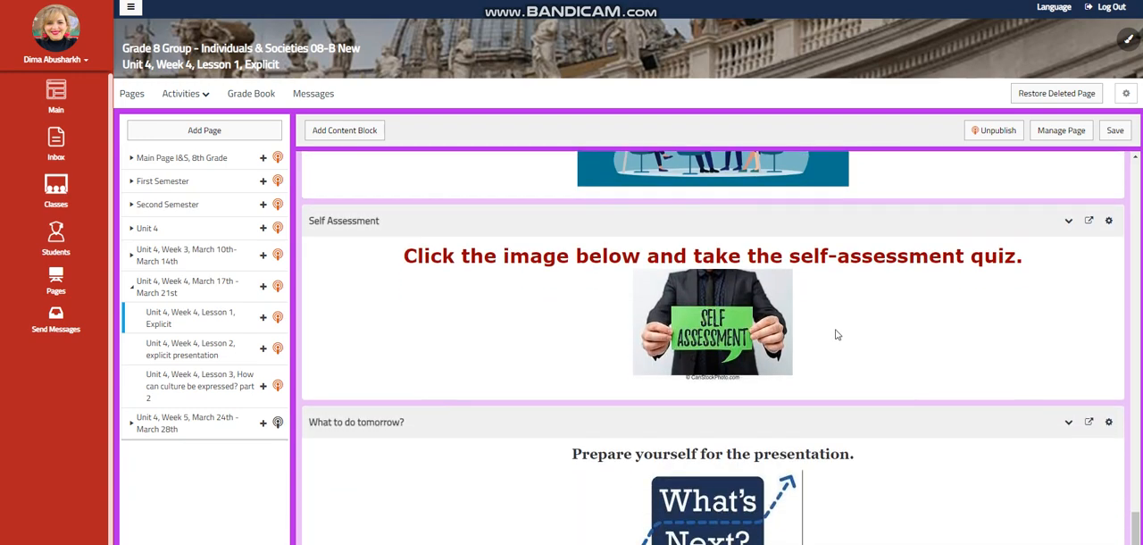
scroll("down", 3)
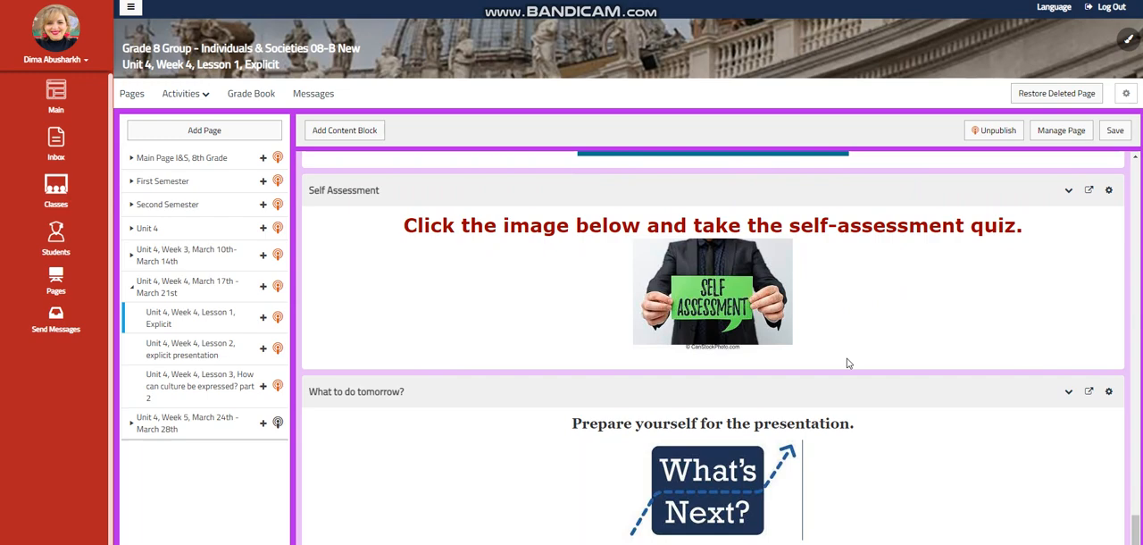
mouse_move(634, 480)
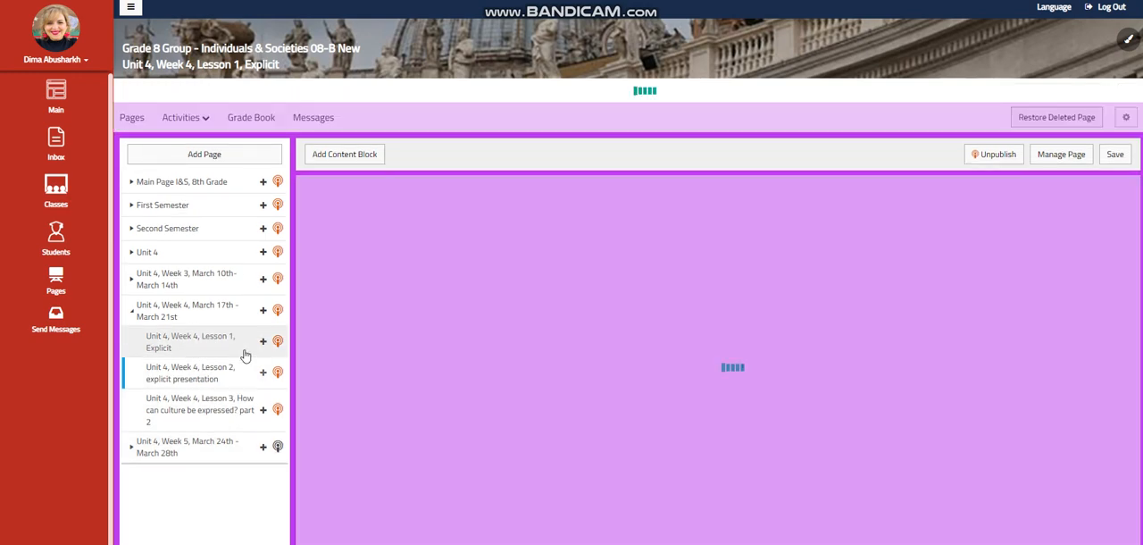
left_click(190, 373)
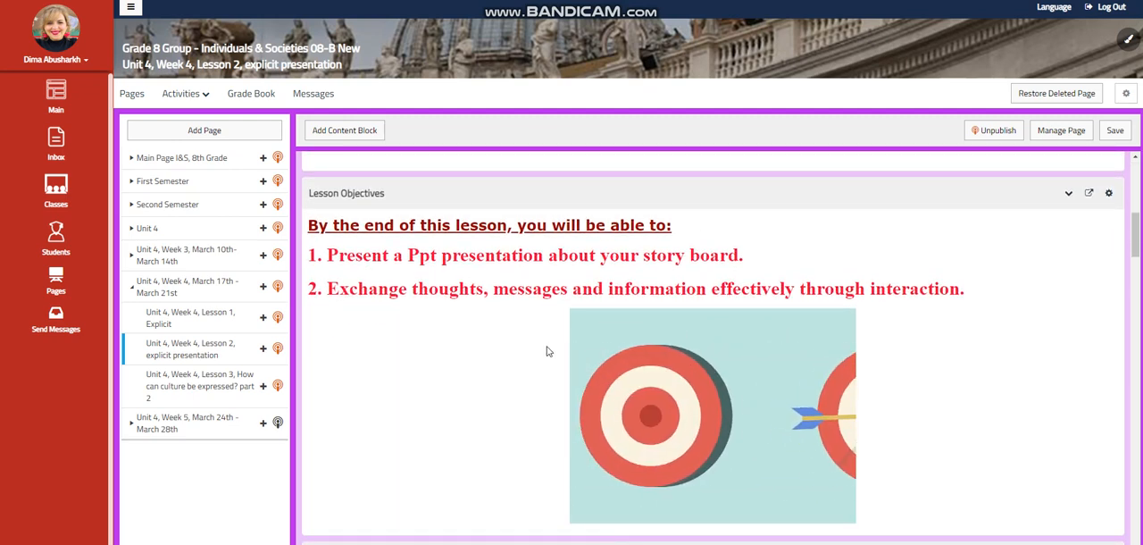
scroll("down", 3)
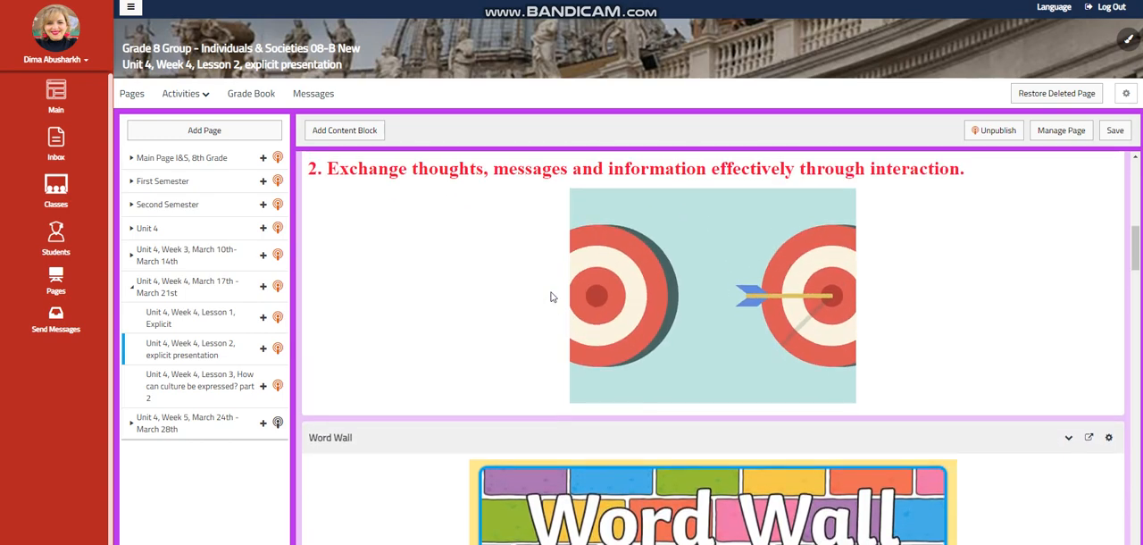
scroll("down", 3)
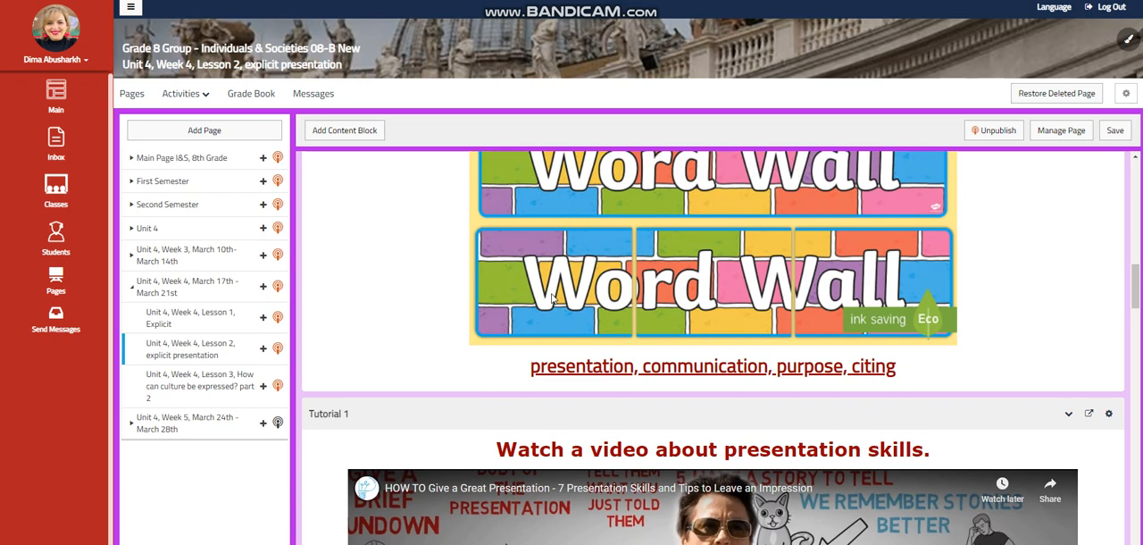
scroll("down", 3)
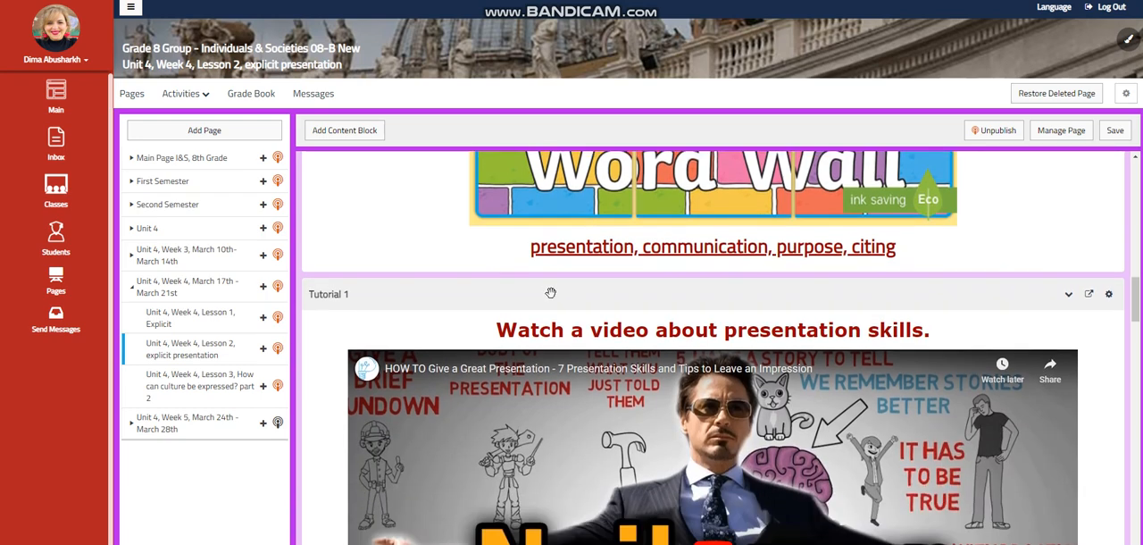
scroll("down", 3)
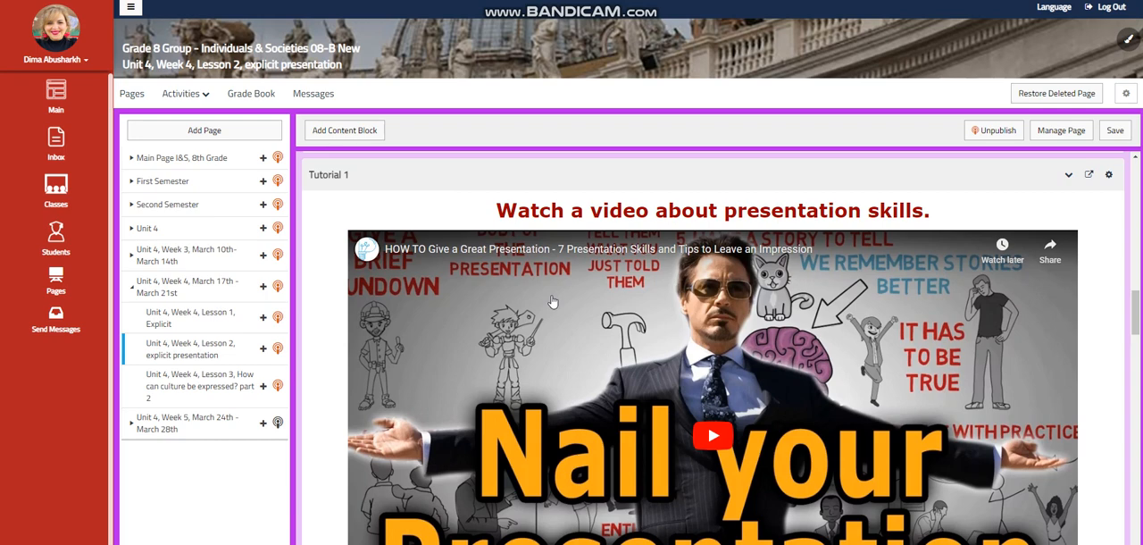
scroll("down", 3)
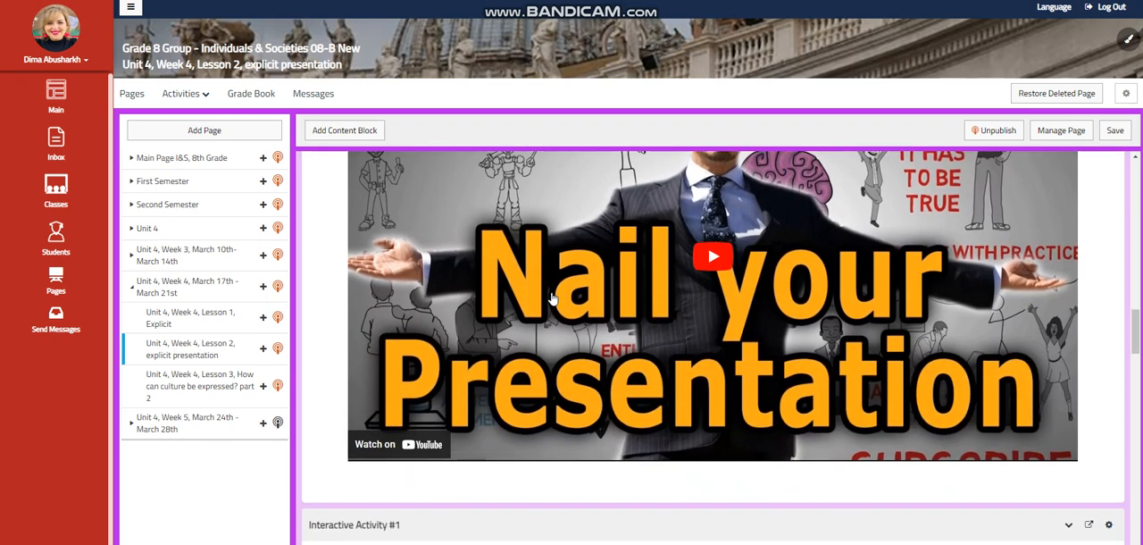
- Scroll Lesson 2 past the body-language video and activities to What to do tomorrow
scroll("down", 3)
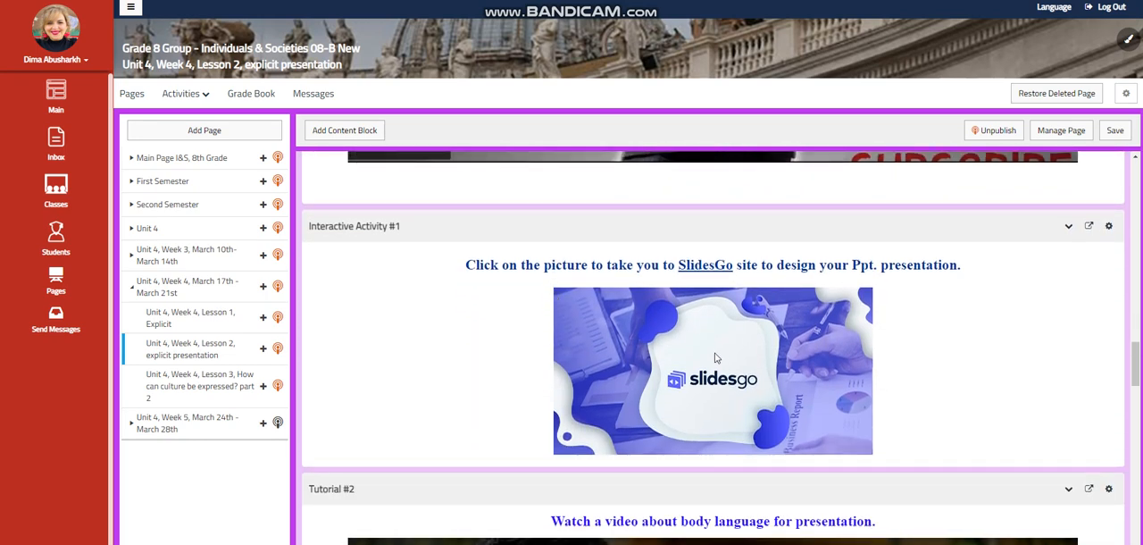
mouse_move(713, 346)
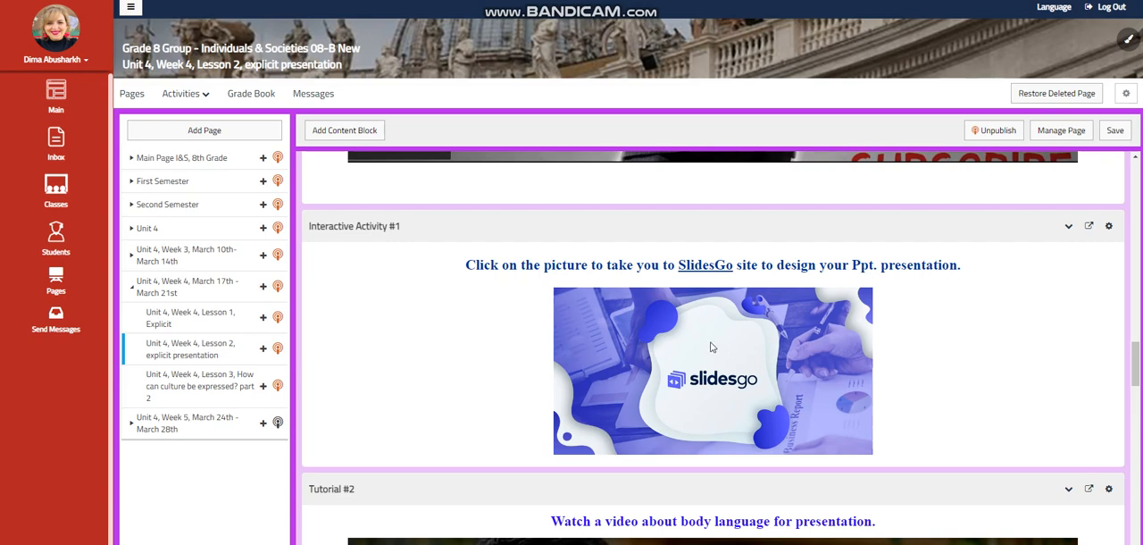
scroll("down", 3)
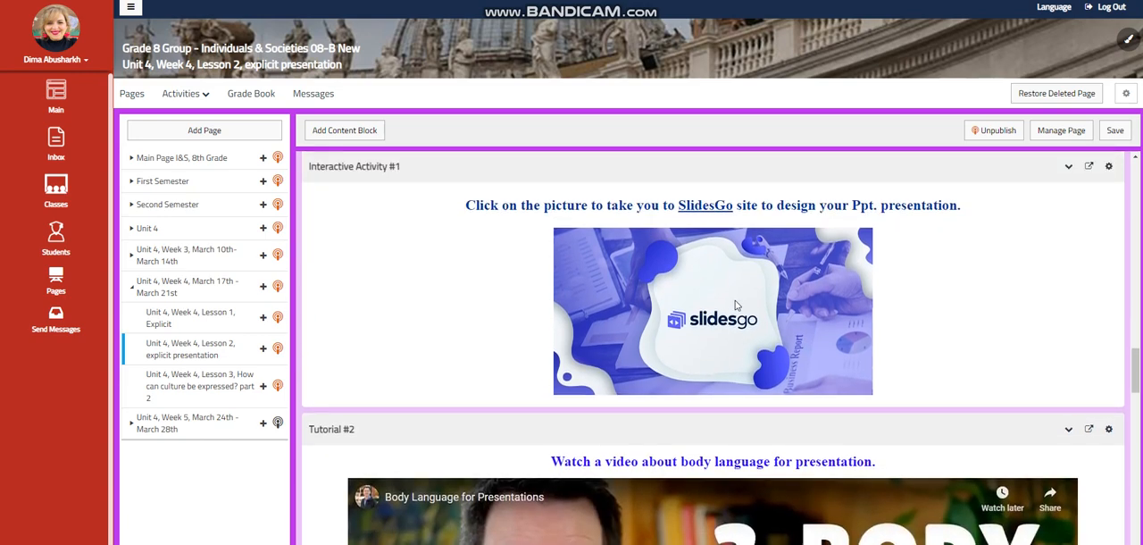
scroll("down", 3)
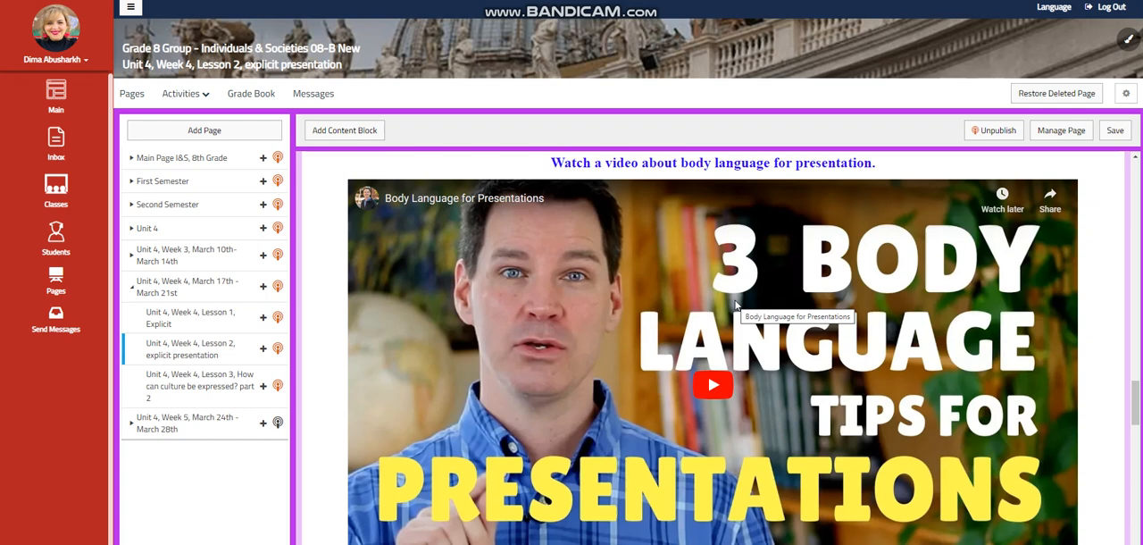
mouse_move(751, 331)
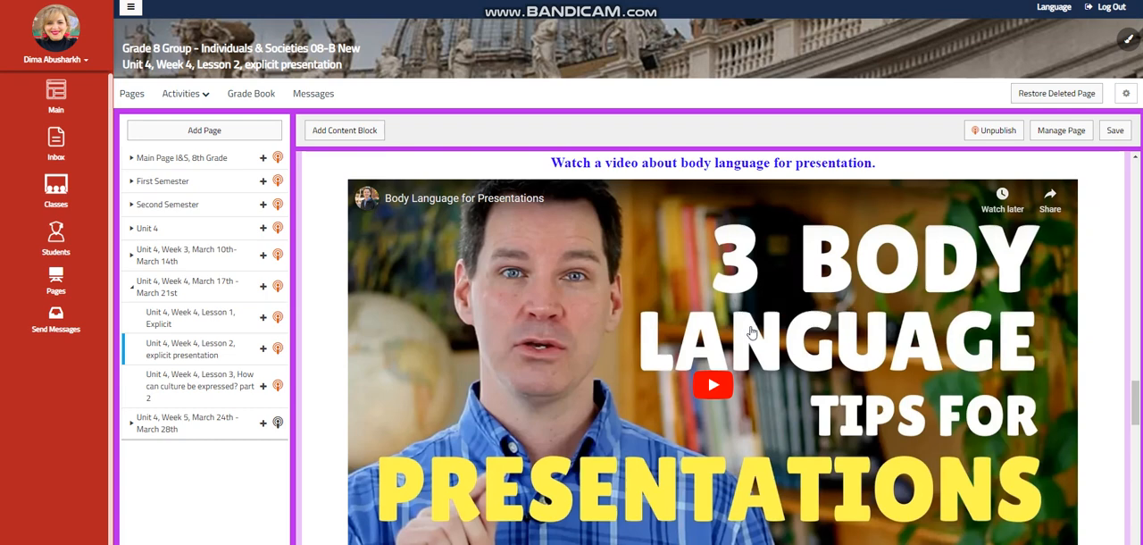
mouse_move(758, 312)
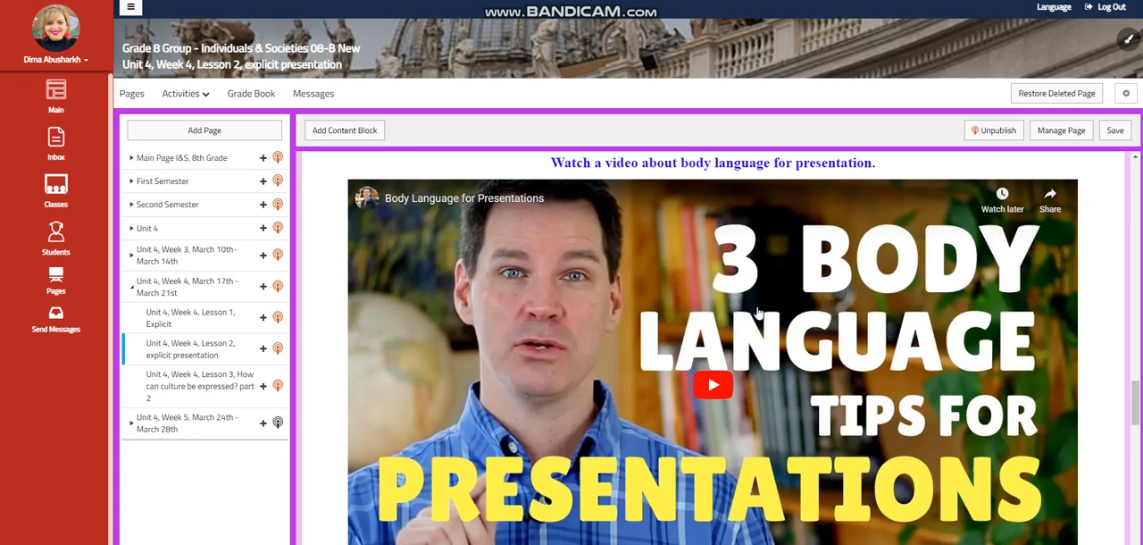
scroll("down", 3)
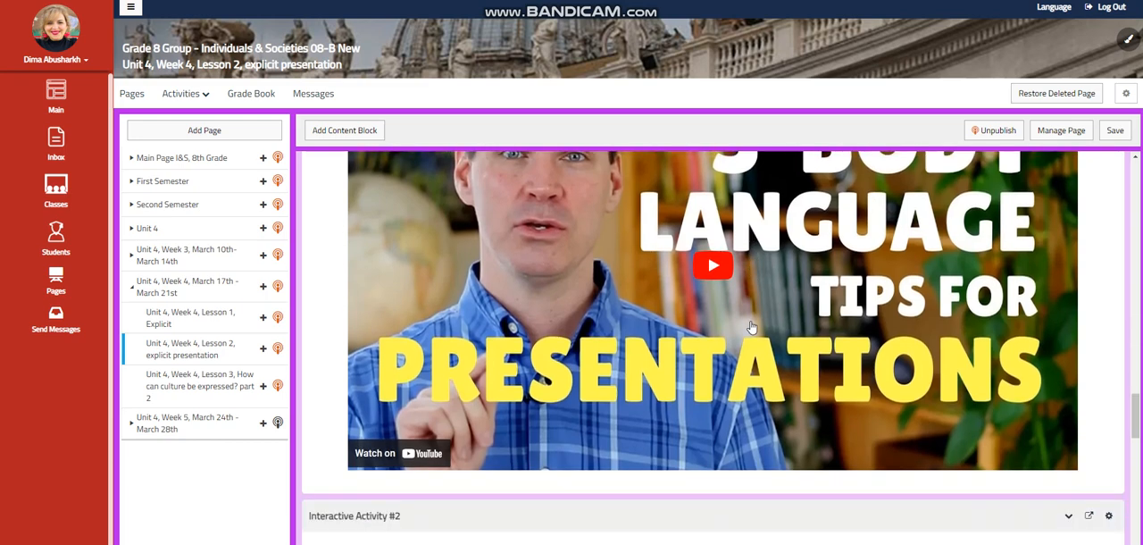
scroll("down", 3)
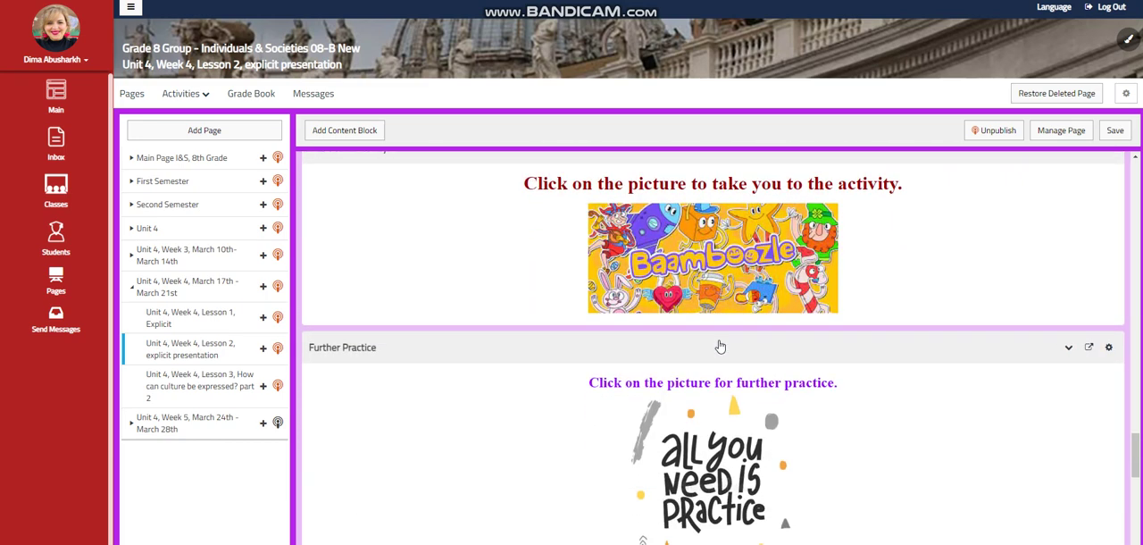
scroll("down", 3)
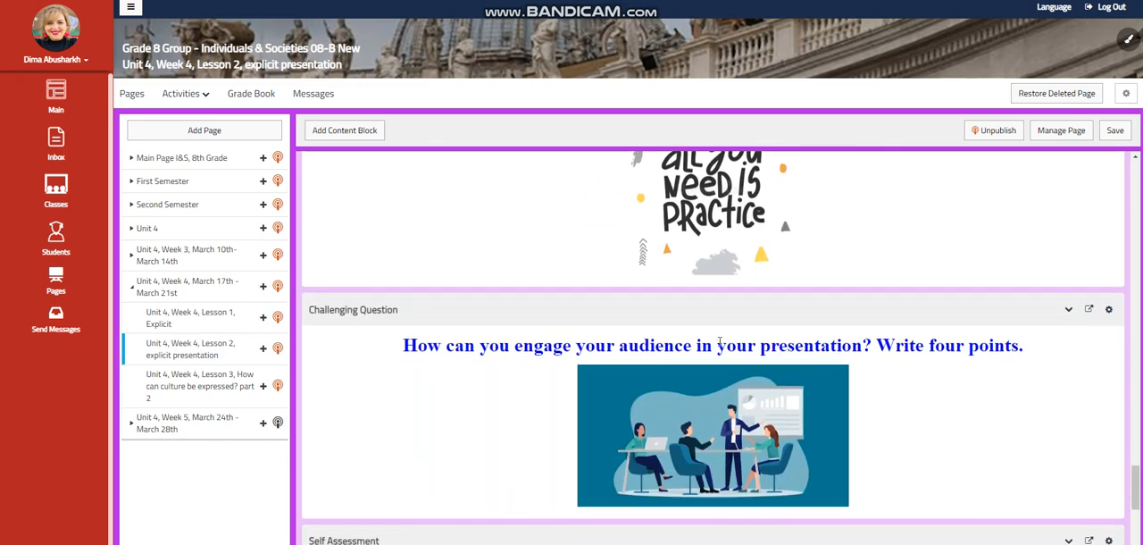
scroll("down", 3)
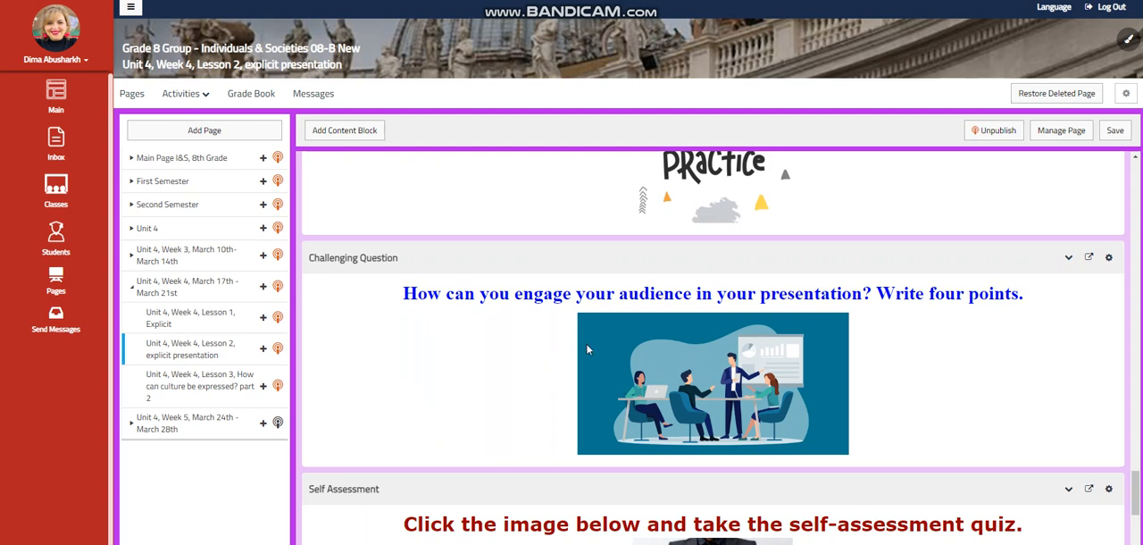
scroll("down", 3)
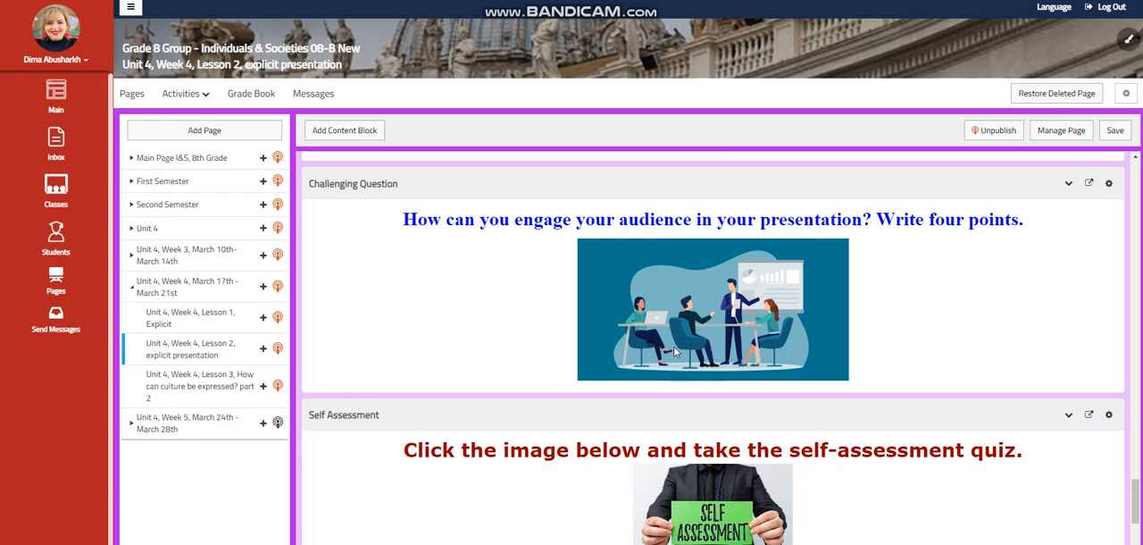
scroll("down", 3)
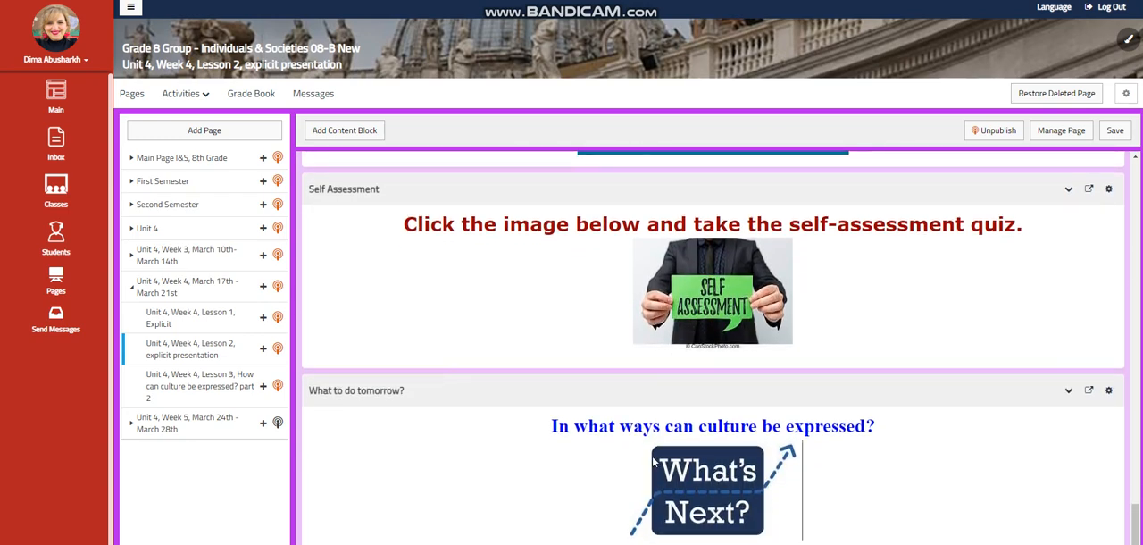
mouse_move(604, 461)
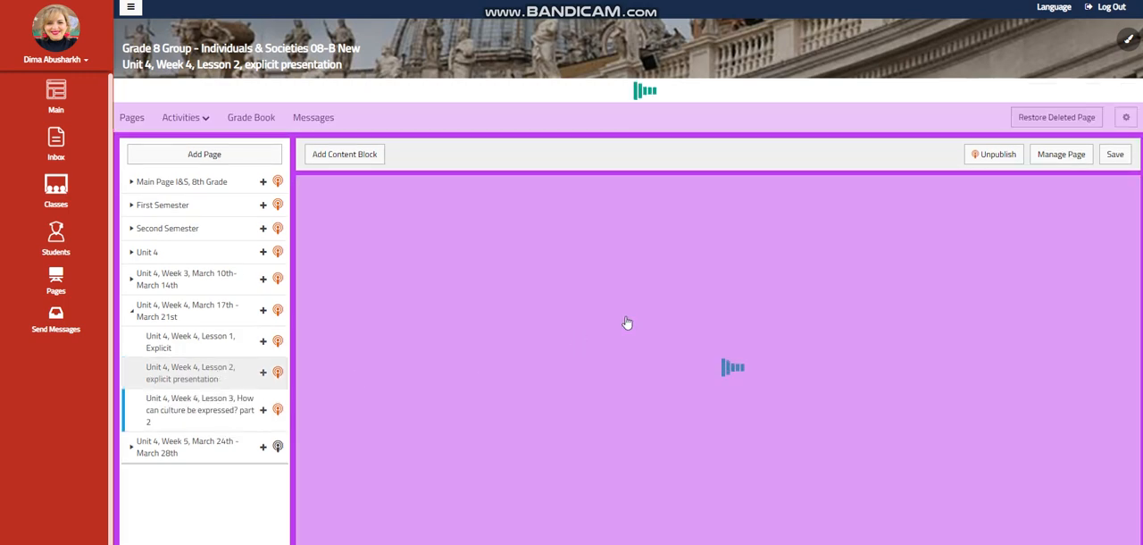
- Open Lesson 3 and scroll through objectives, word wall and tutorials to the Challenging Question
left_click(200, 410)
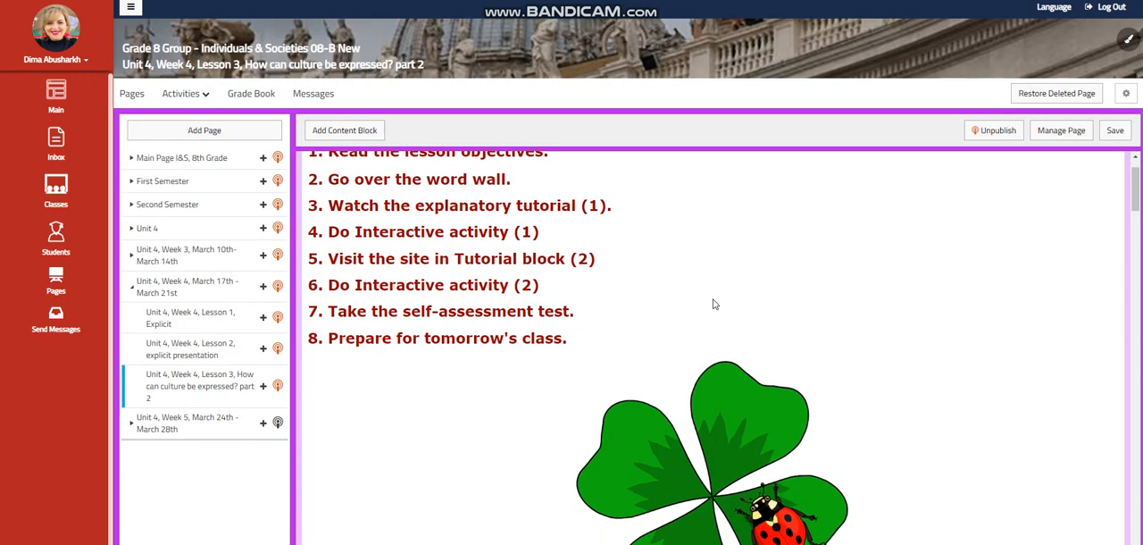
scroll("down", 3)
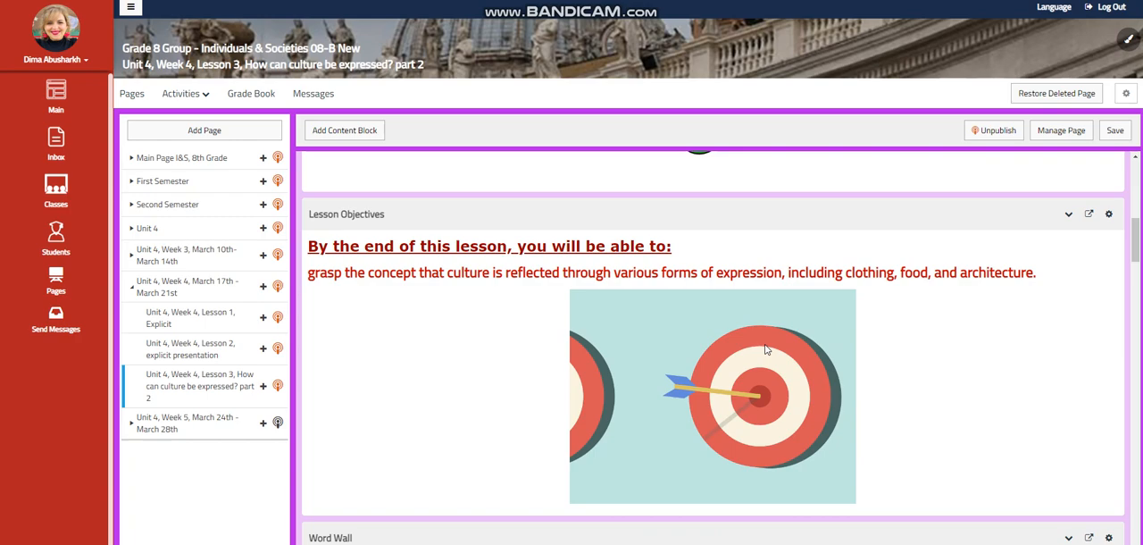
scroll("down", 3)
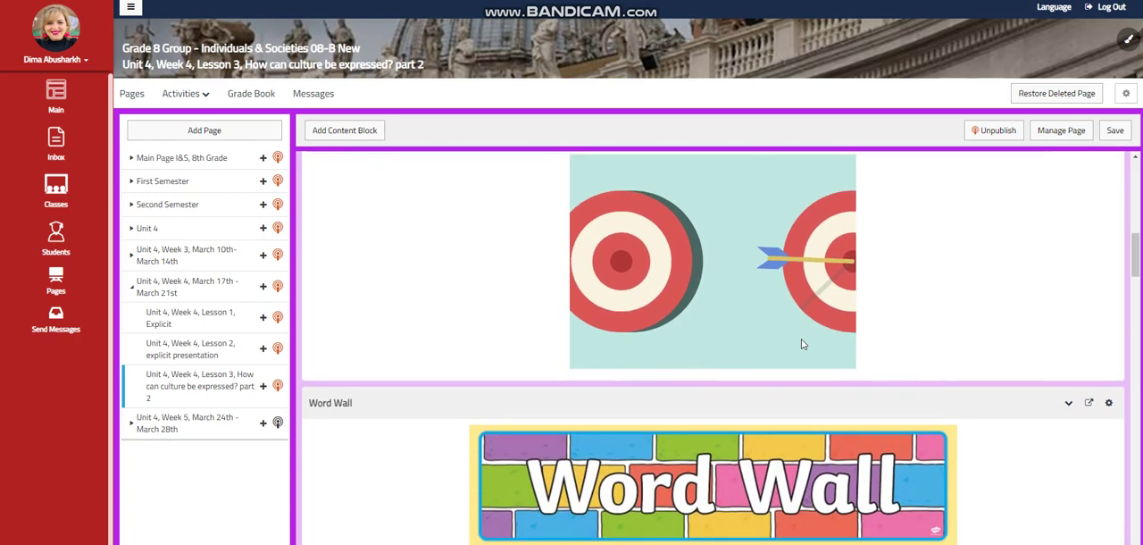
scroll("down", 3)
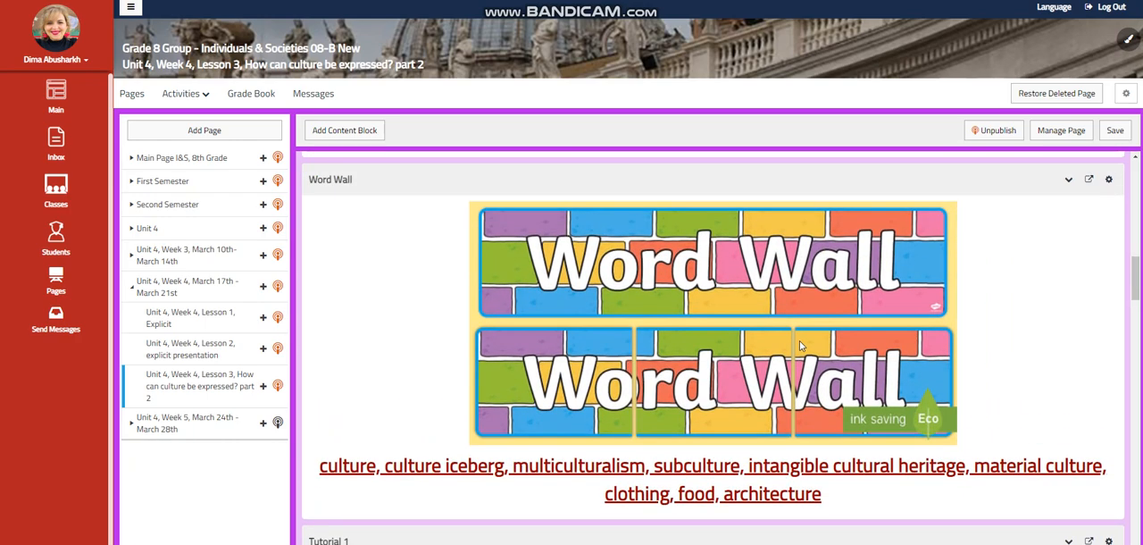
scroll("down", 3)
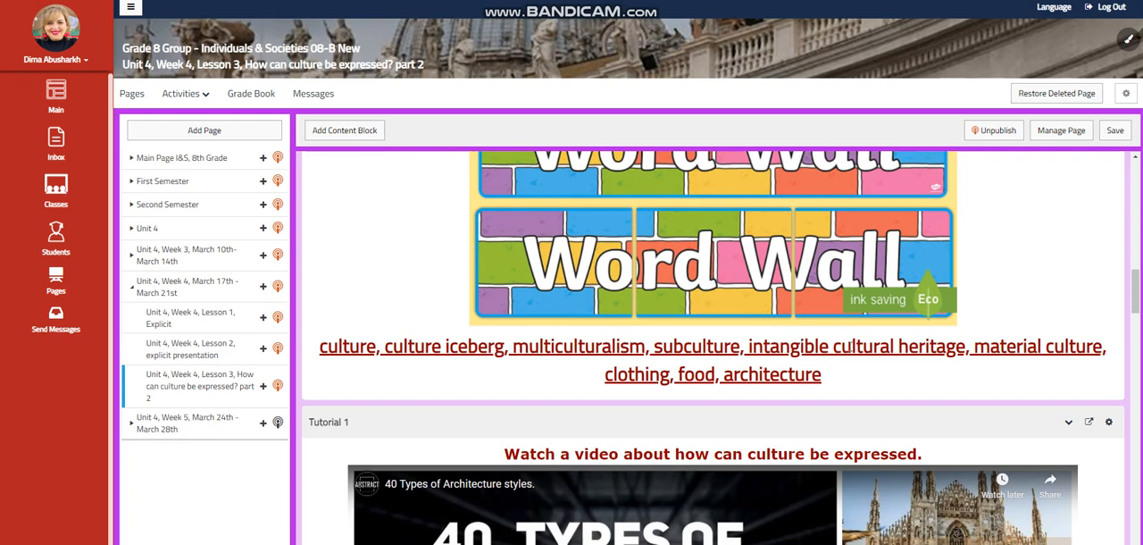
scroll("down", 3)
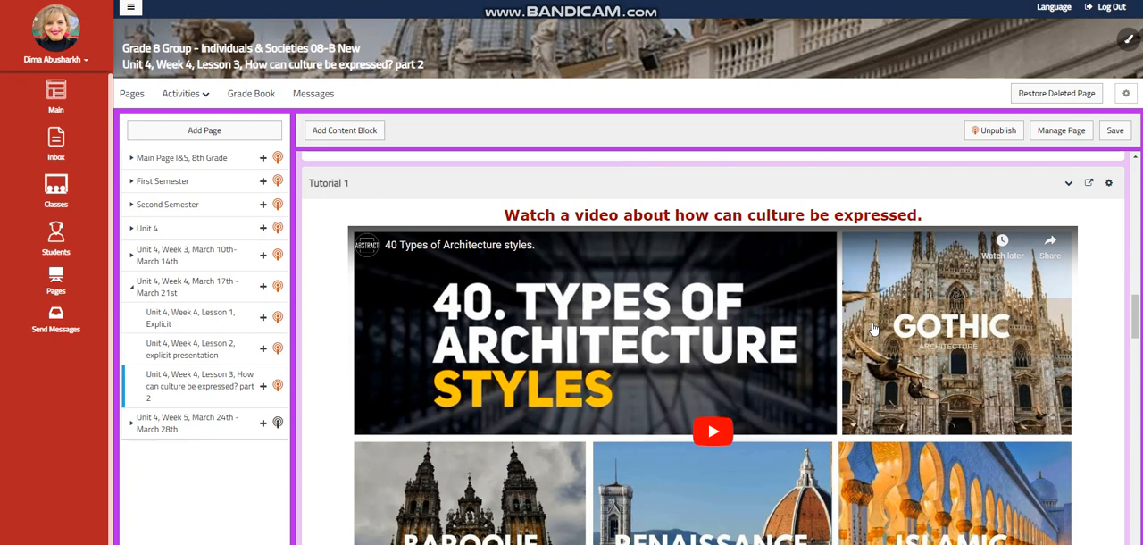
scroll("down", 3)
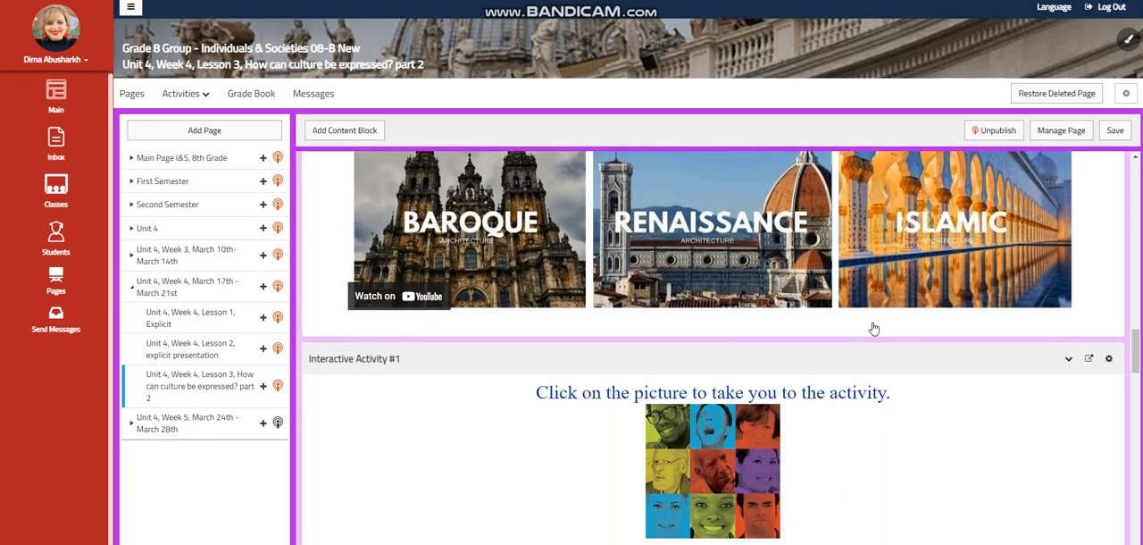
scroll("down", 3)
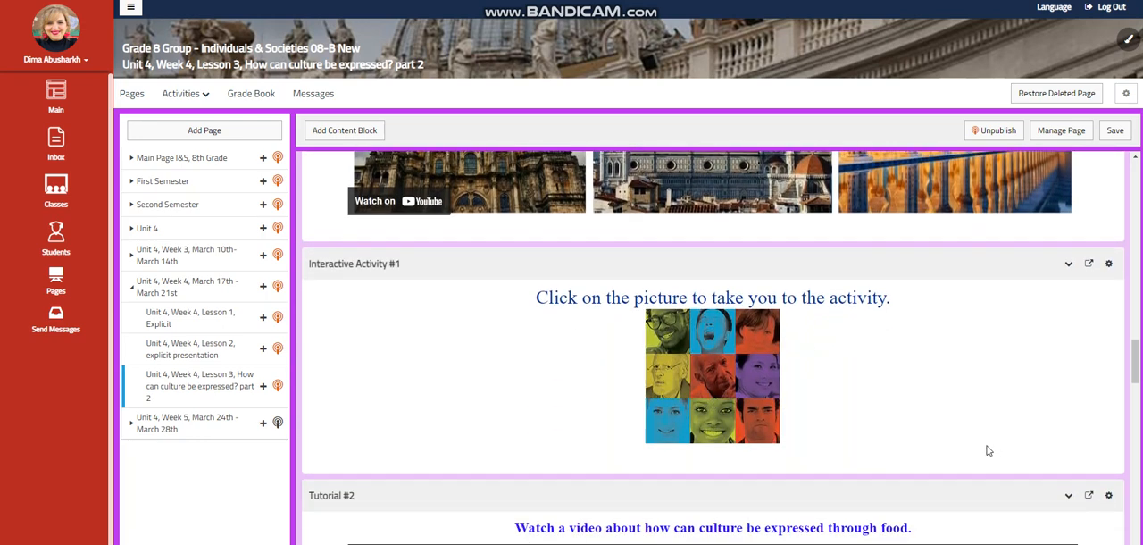
scroll("down", 3)
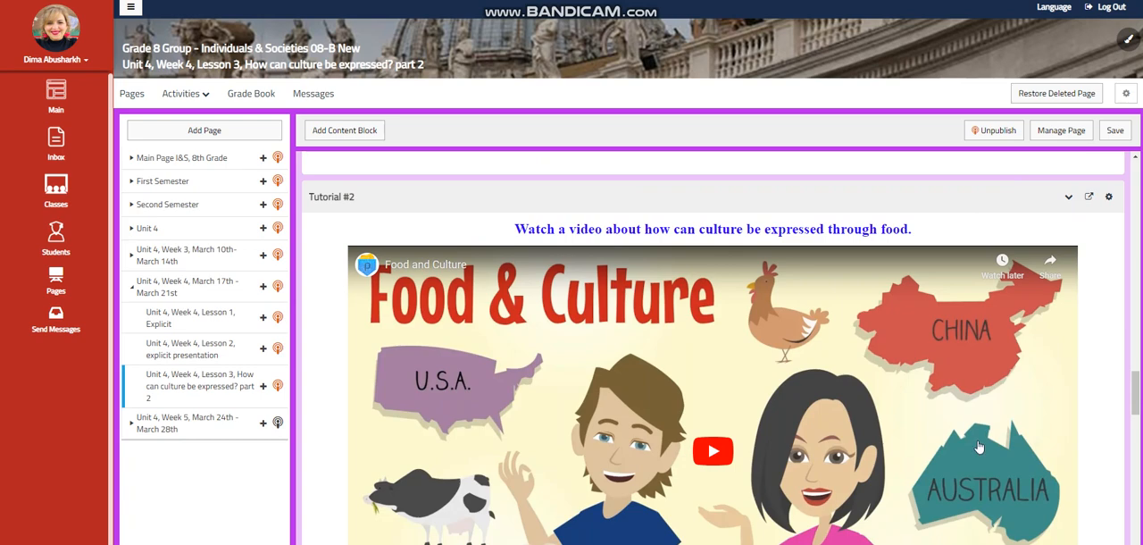
mouse_move(852, 421)
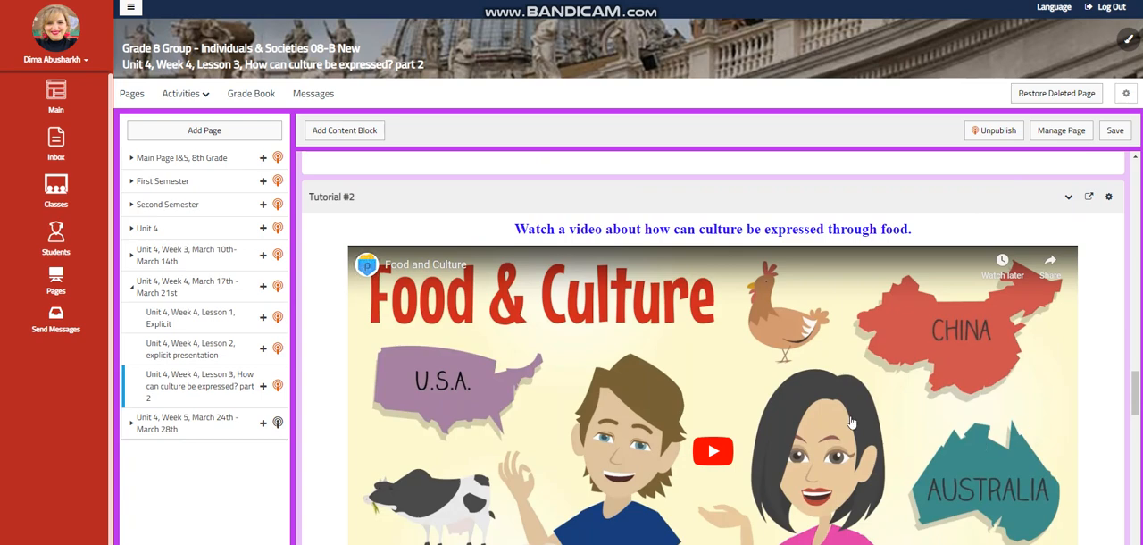
scroll("down", 3)
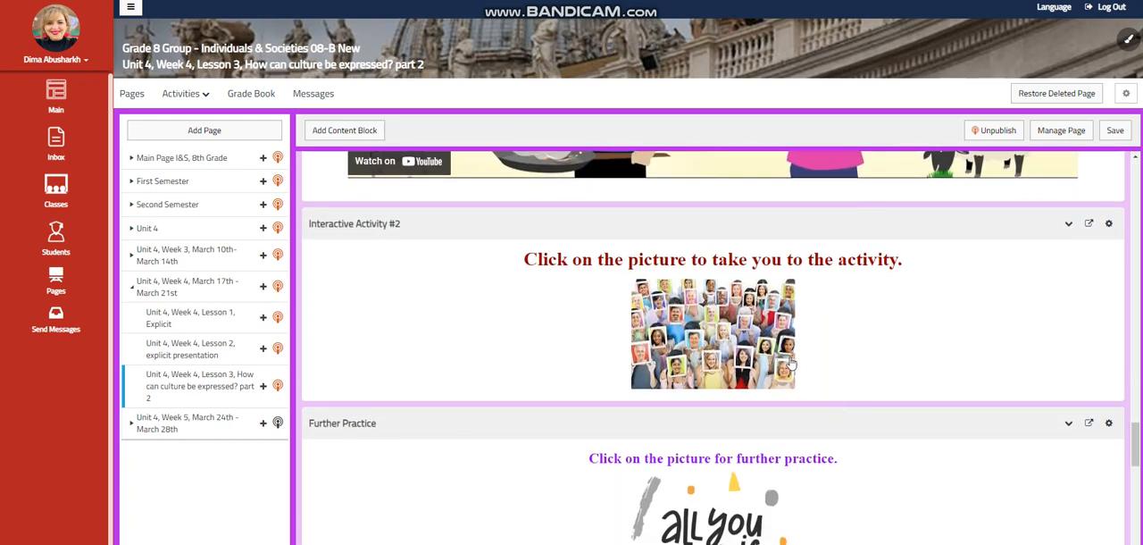
scroll("down", 3)
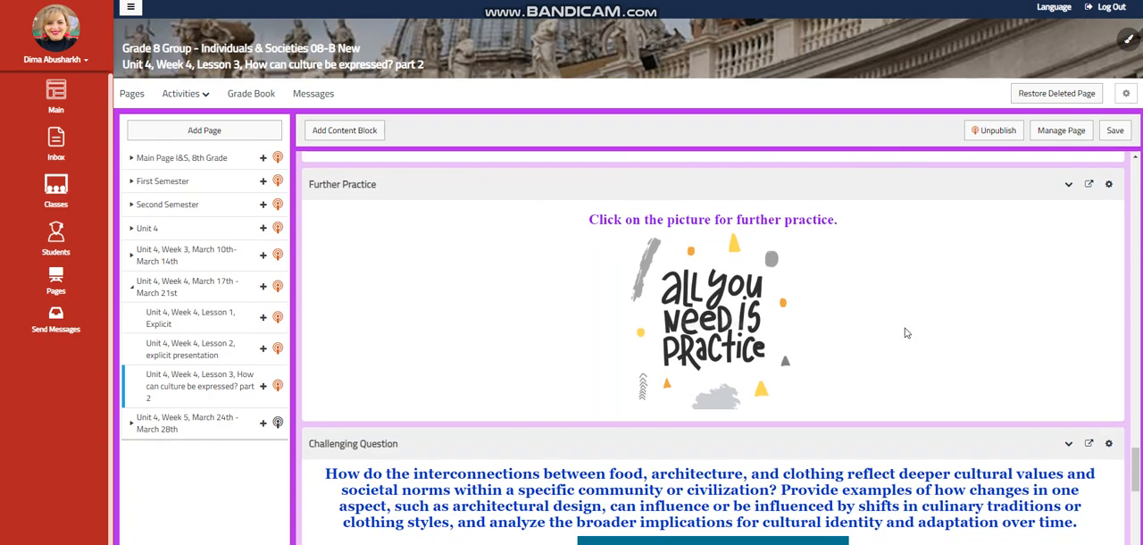
scroll("down", 3)
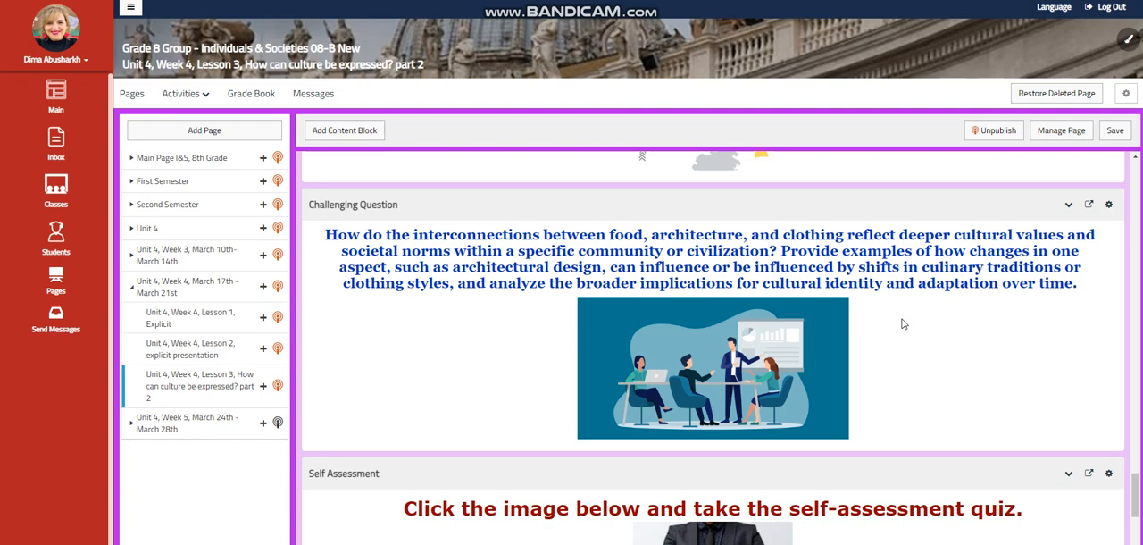
scroll("down", 3)
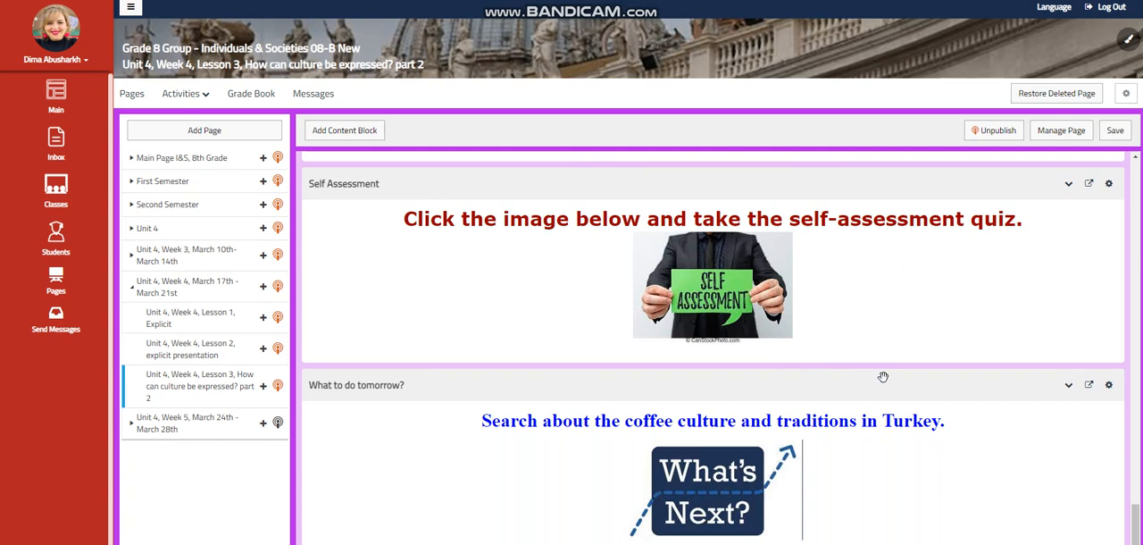
mouse_move(824, 456)
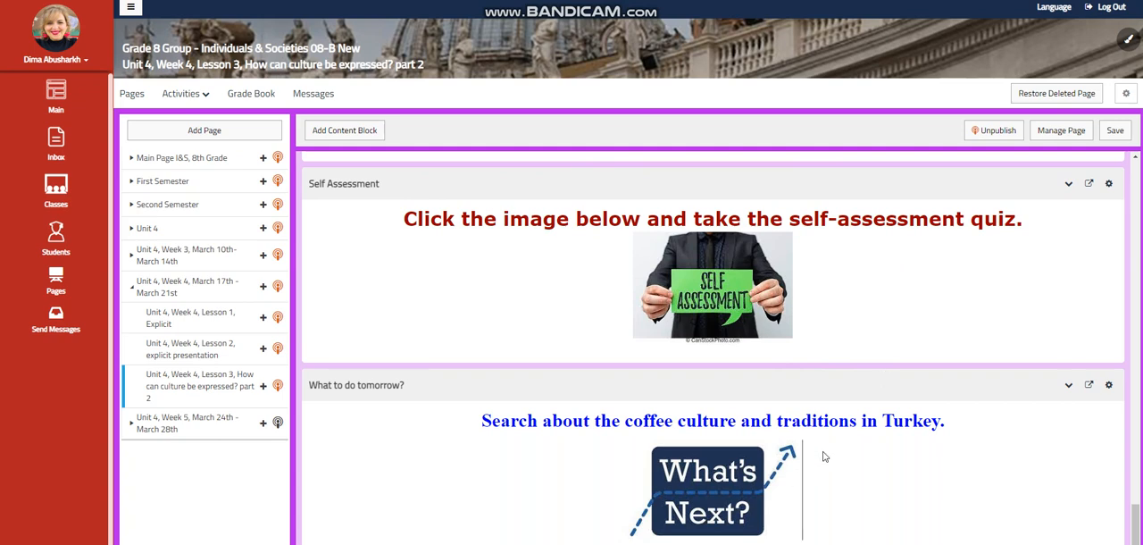
mouse_move(867, 484)
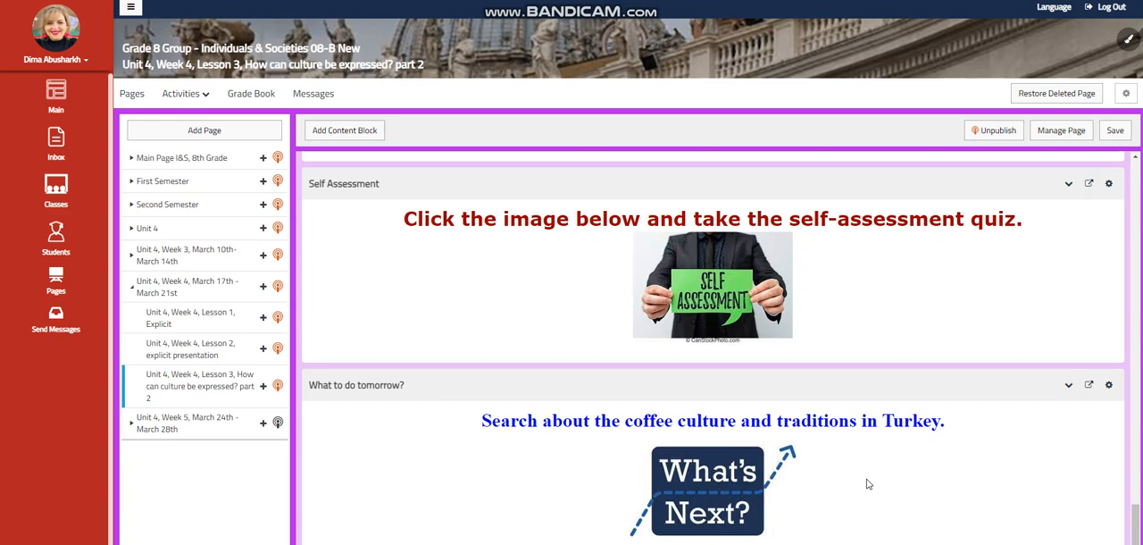
mouse_move(976, 472)
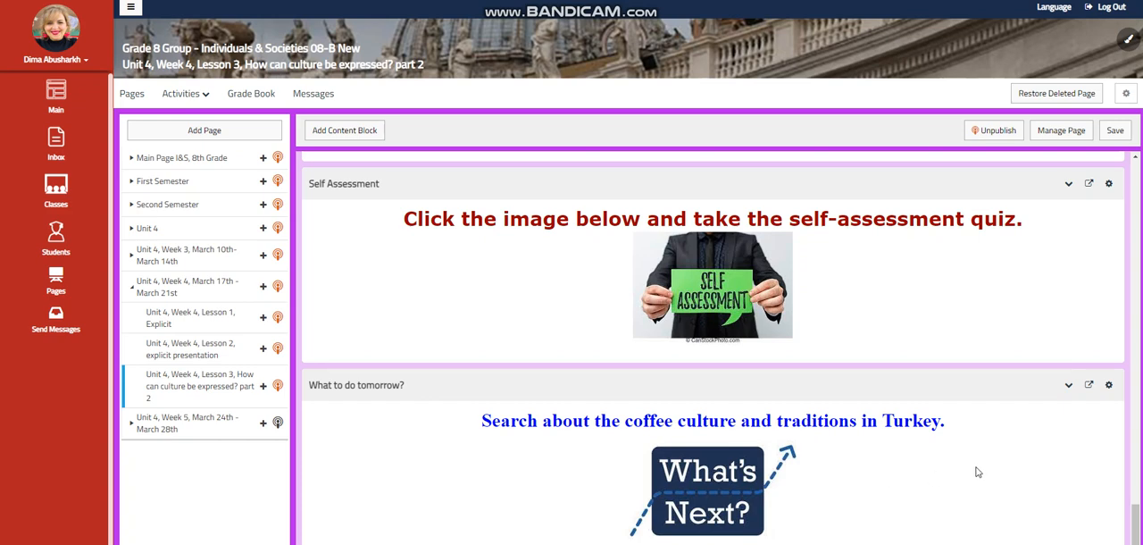
mouse_move(1021, 487)
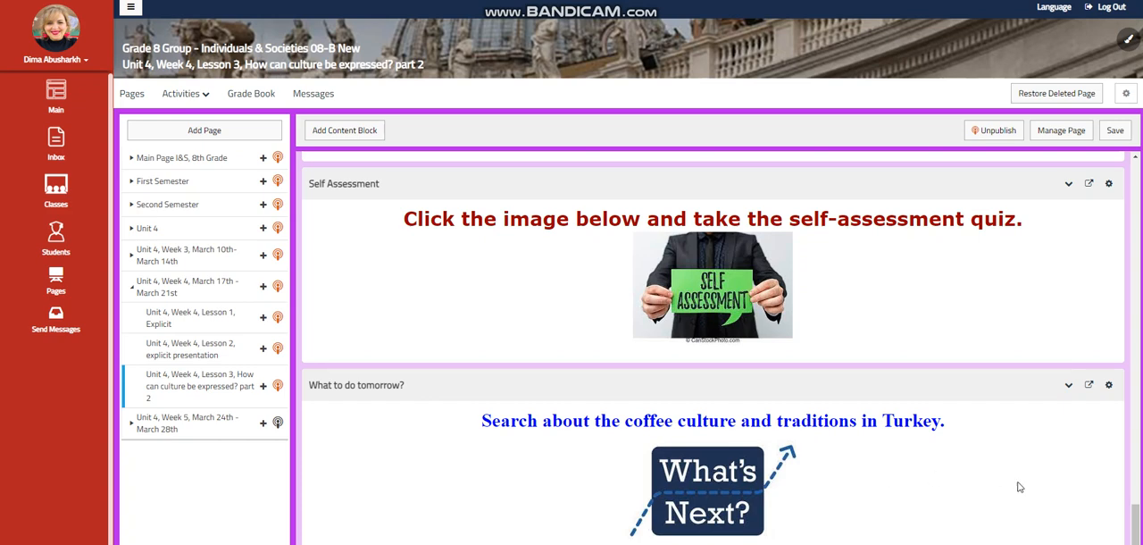